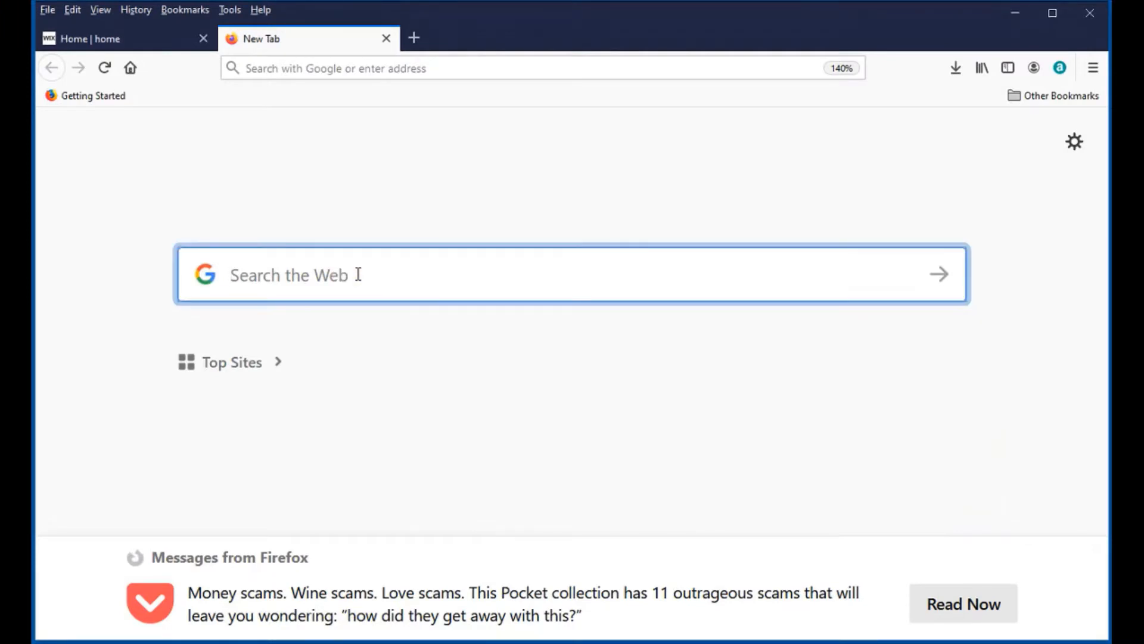
Step: Search for smath studio, reach the forum's Stable 0.99.7610 topic and its Download section
type("smath studio forum")
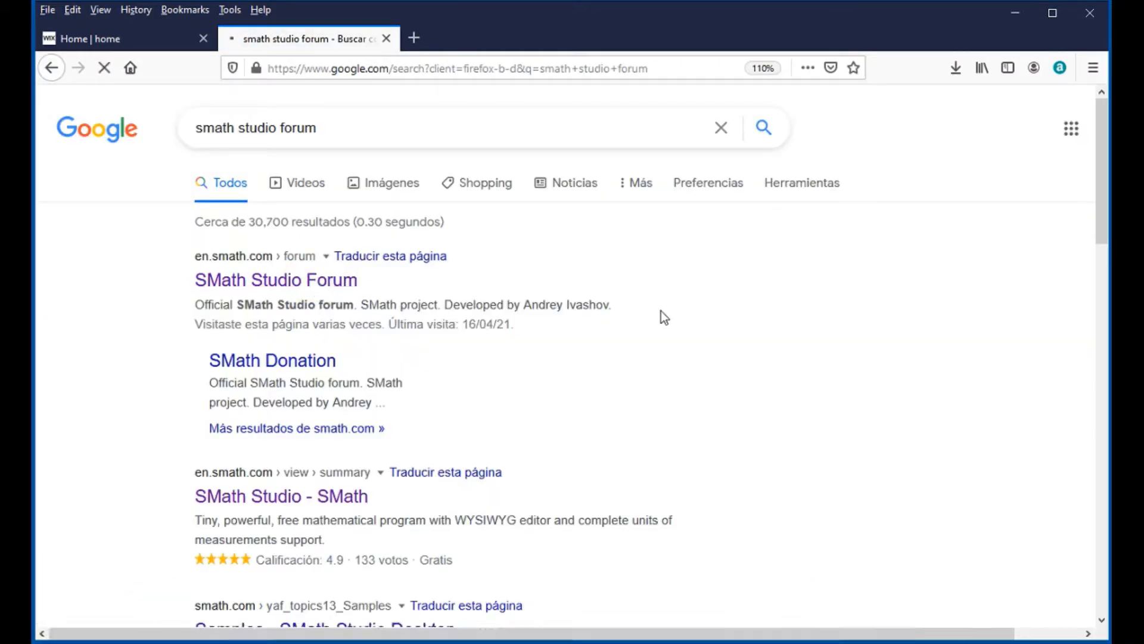
left_click(275, 279)
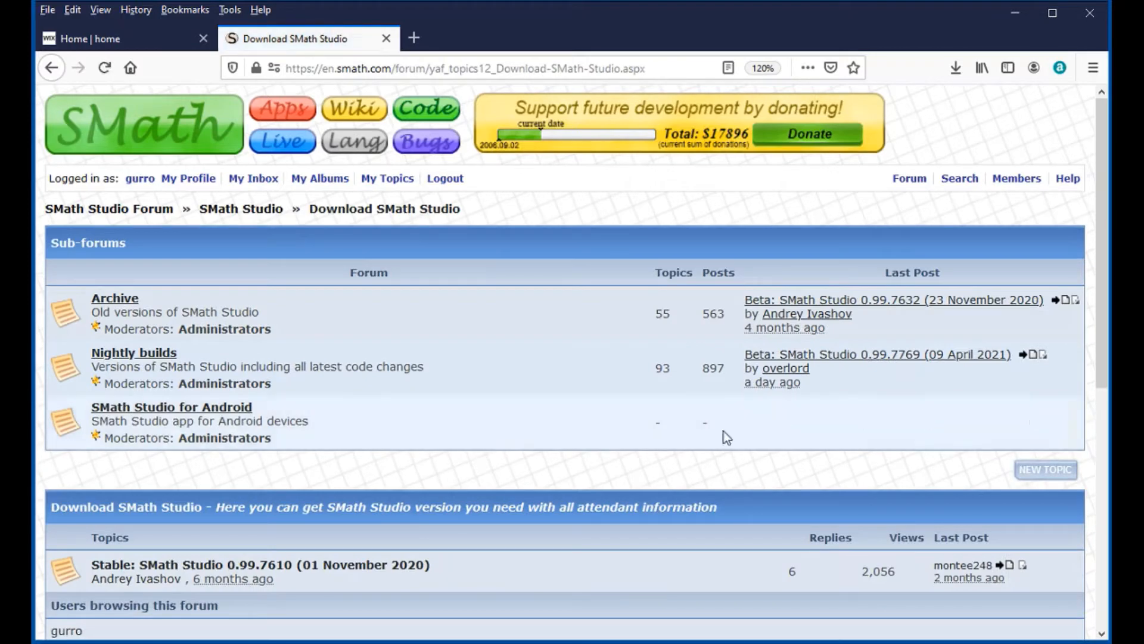
left_click(260, 563)
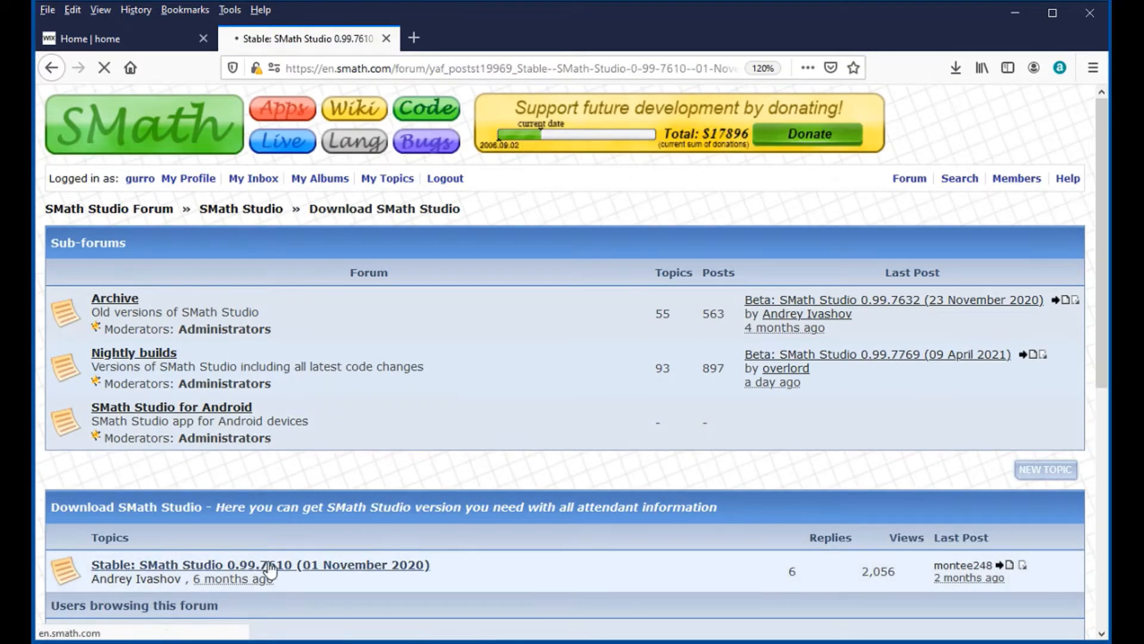
left_click(260, 564)
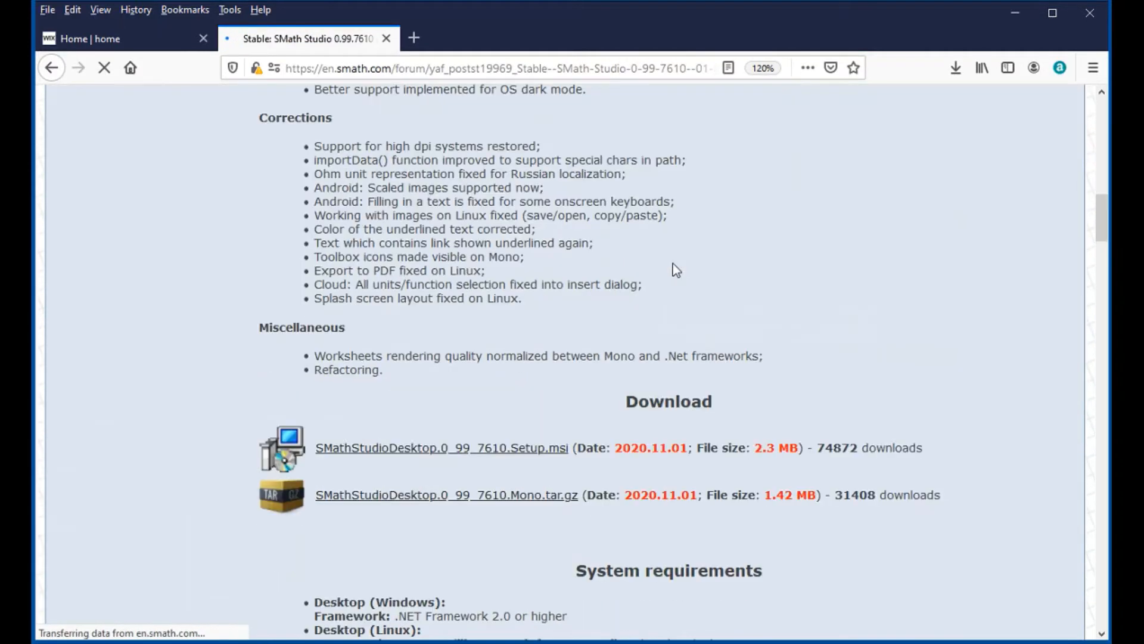
scroll("down", 3)
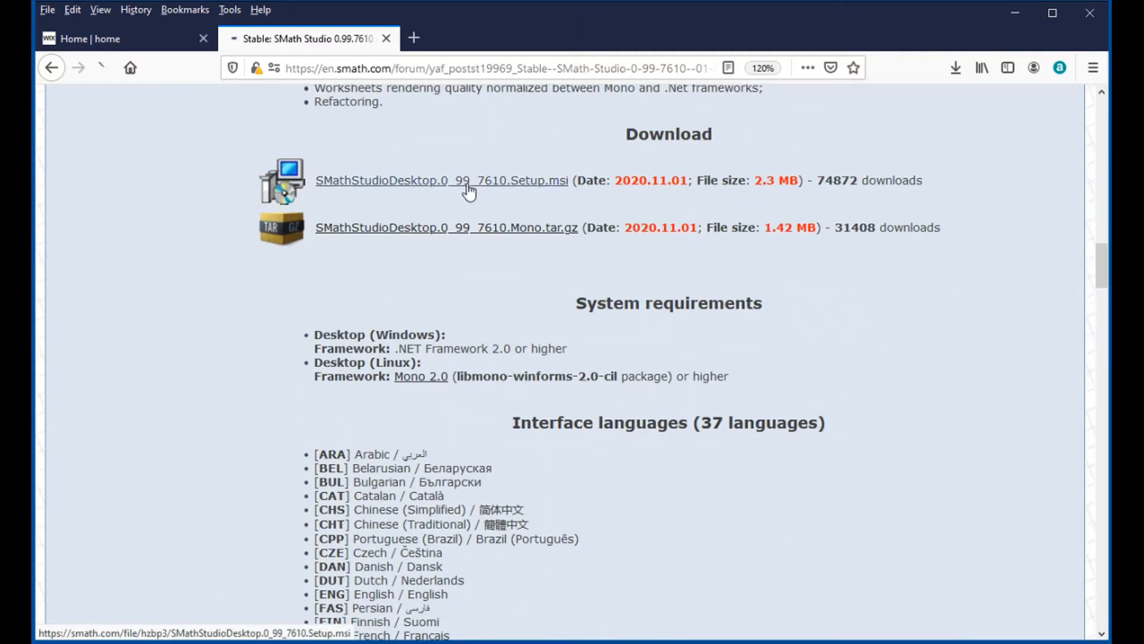
Step: Download SMathStudioDesktop.0_99_7610.Setup.msi and save the file
left_click(441, 180)
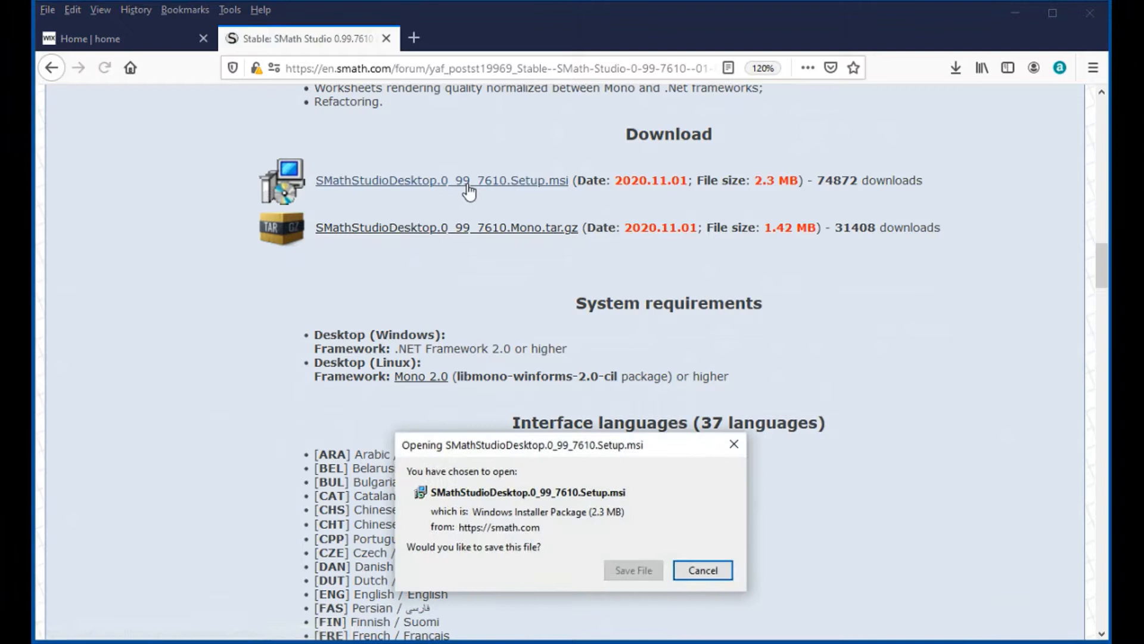
left_click(702, 570)
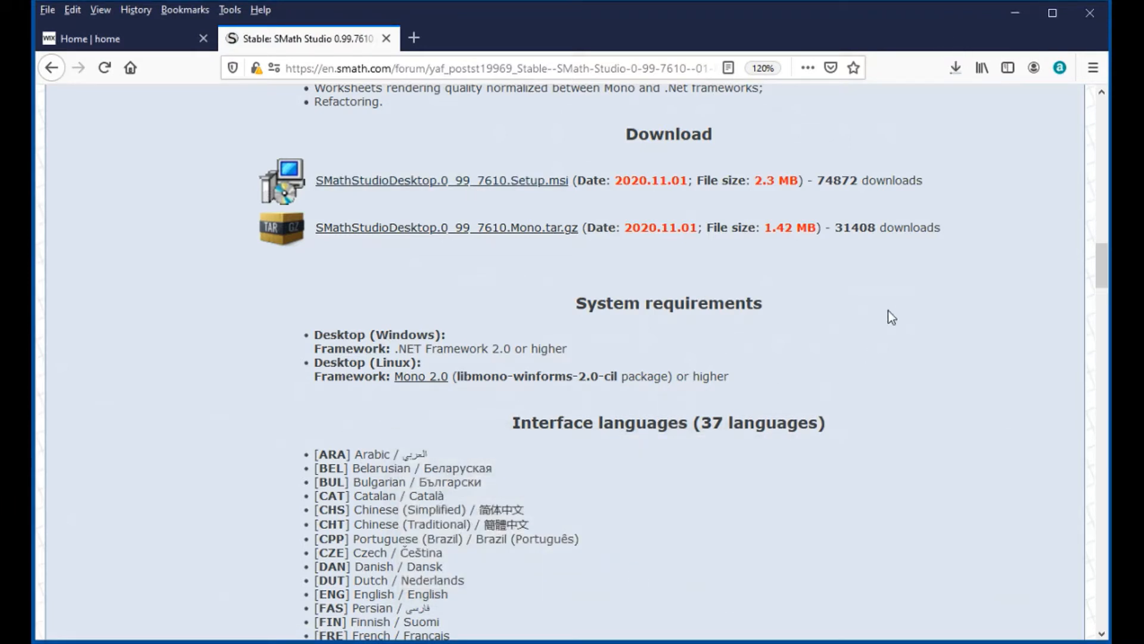
mouse_move(991, 138)
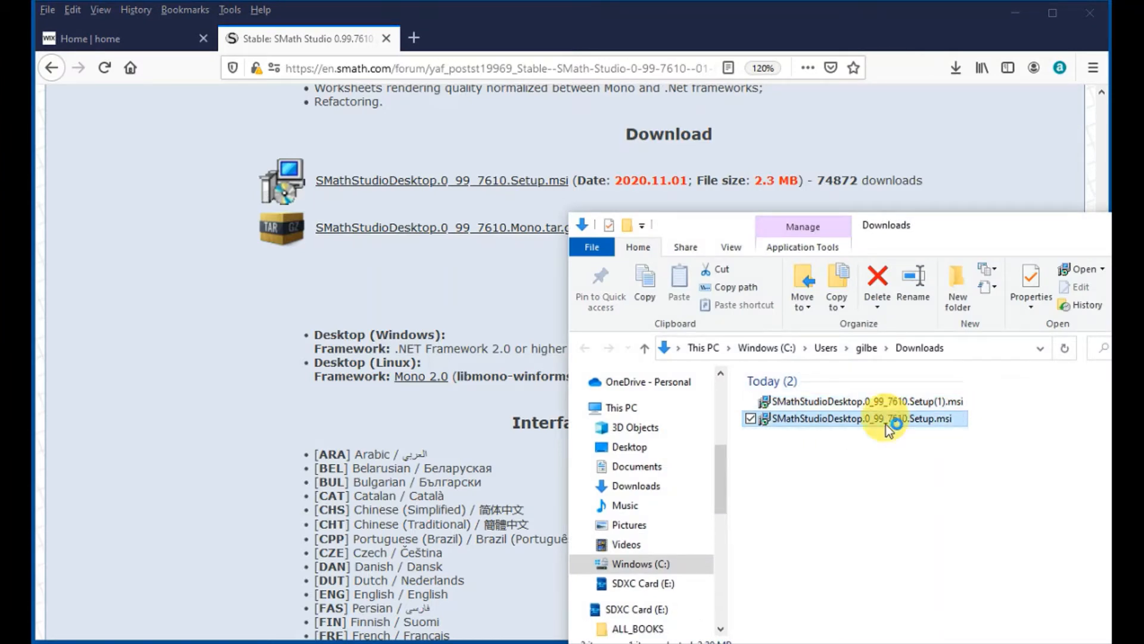
Step: Run the .msi, accept the license and default shortcuts and folder, install, and finish the wizard
double_click(860, 419)
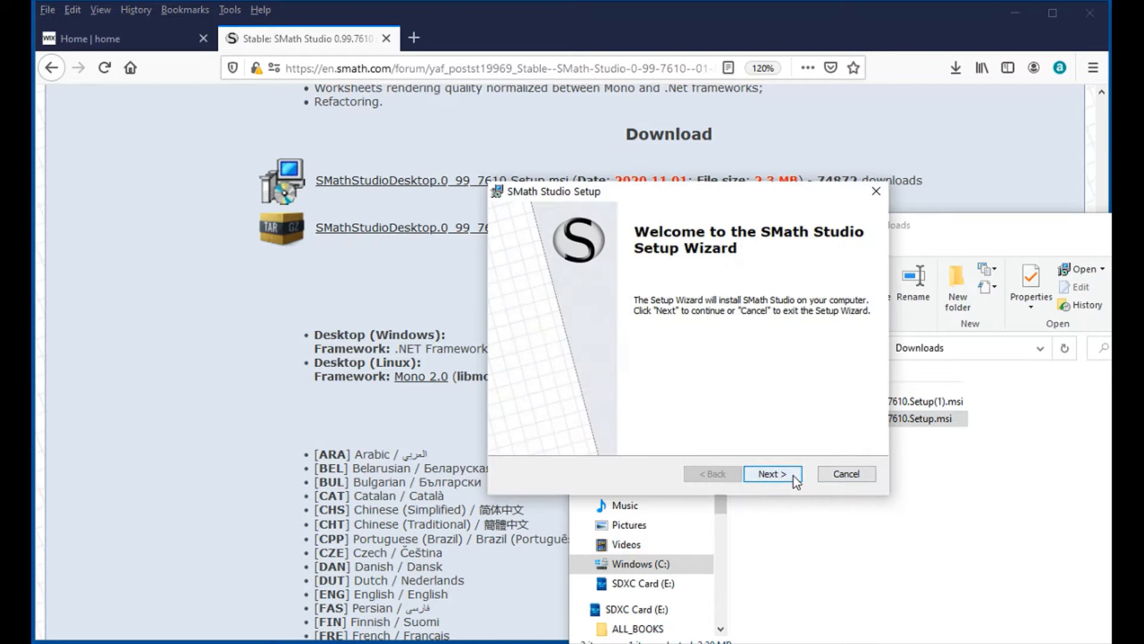
left_click(771, 474)
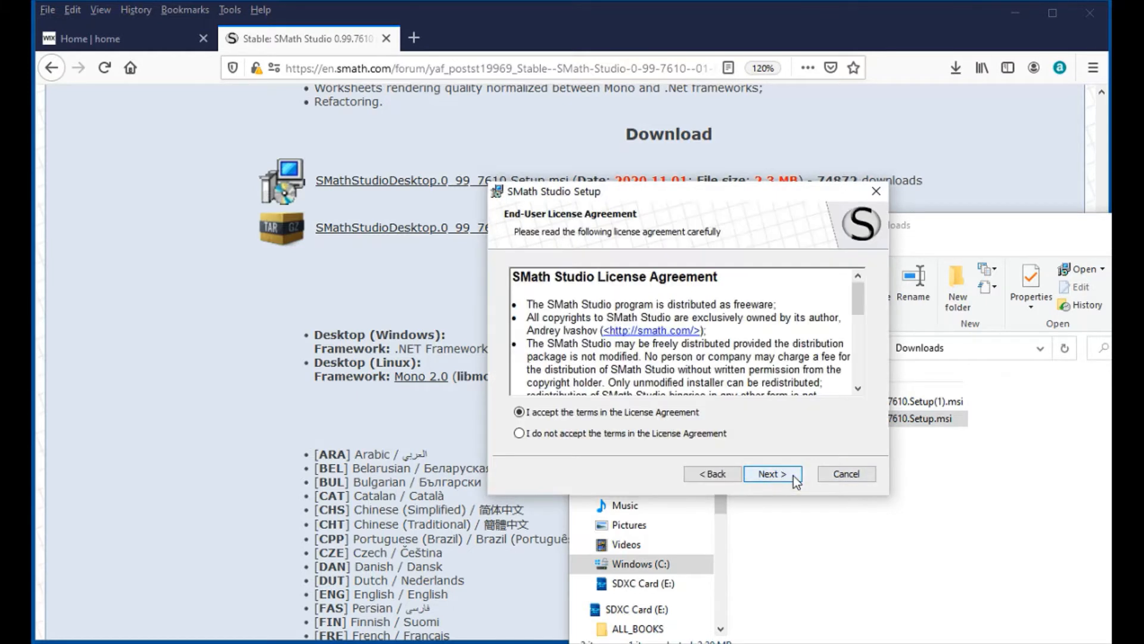
left_click(772, 473)
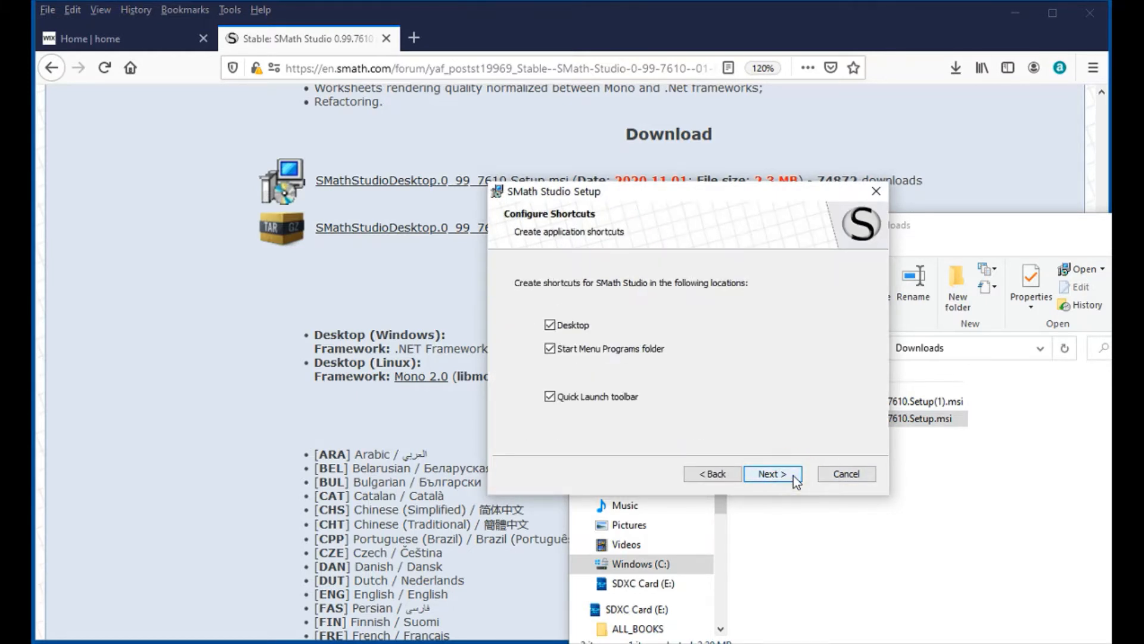
left_click(772, 473)
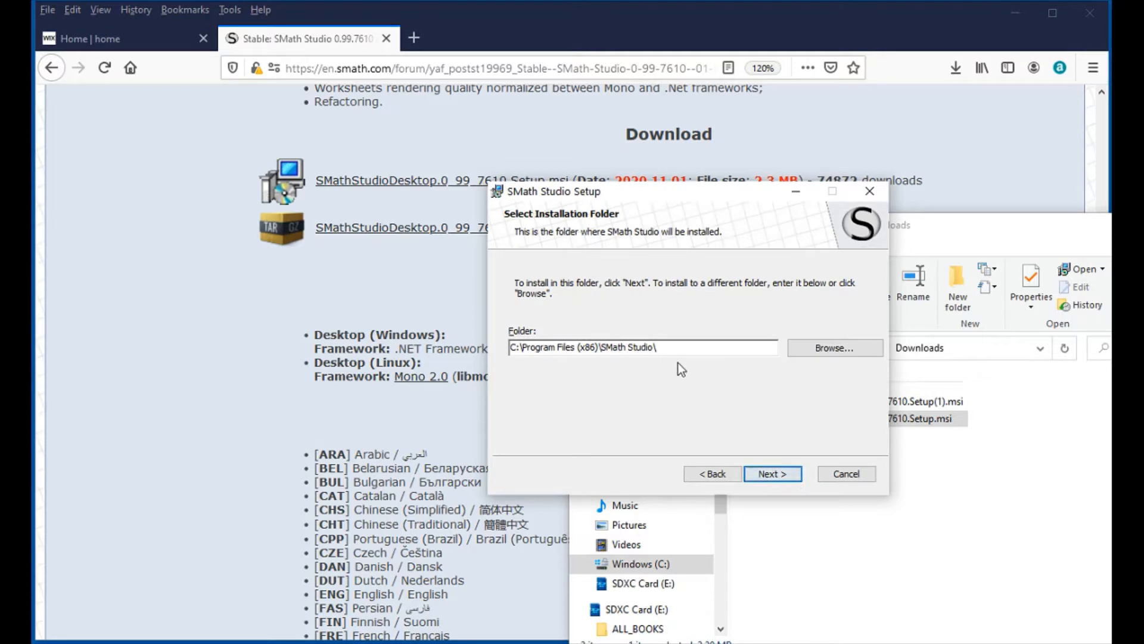
triple_click(643, 347)
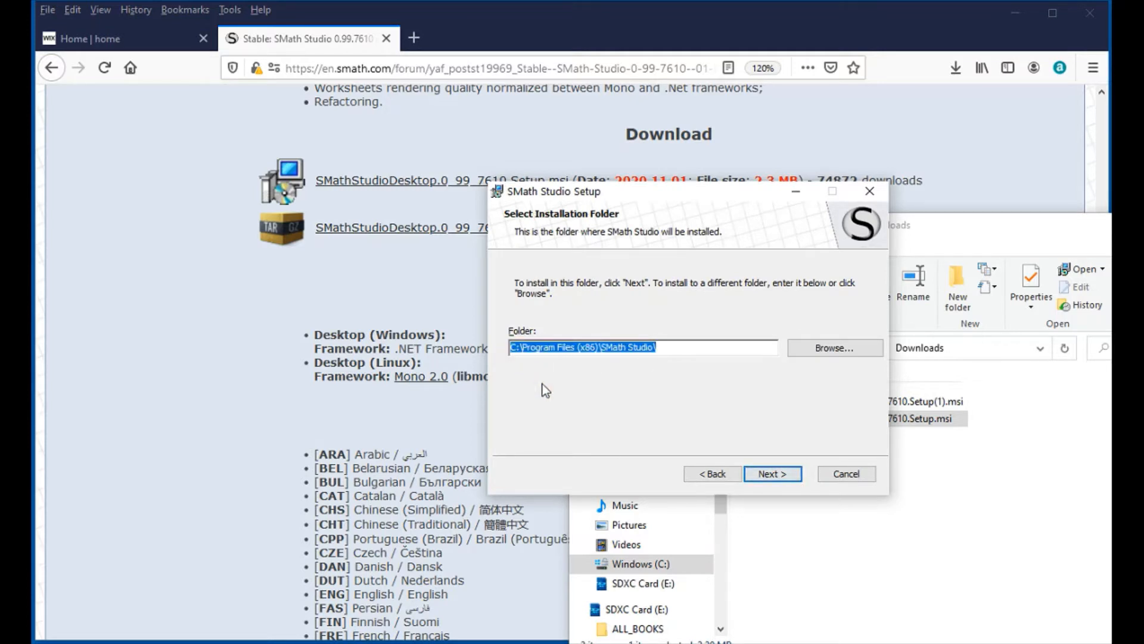
mouse_move(620, 446)
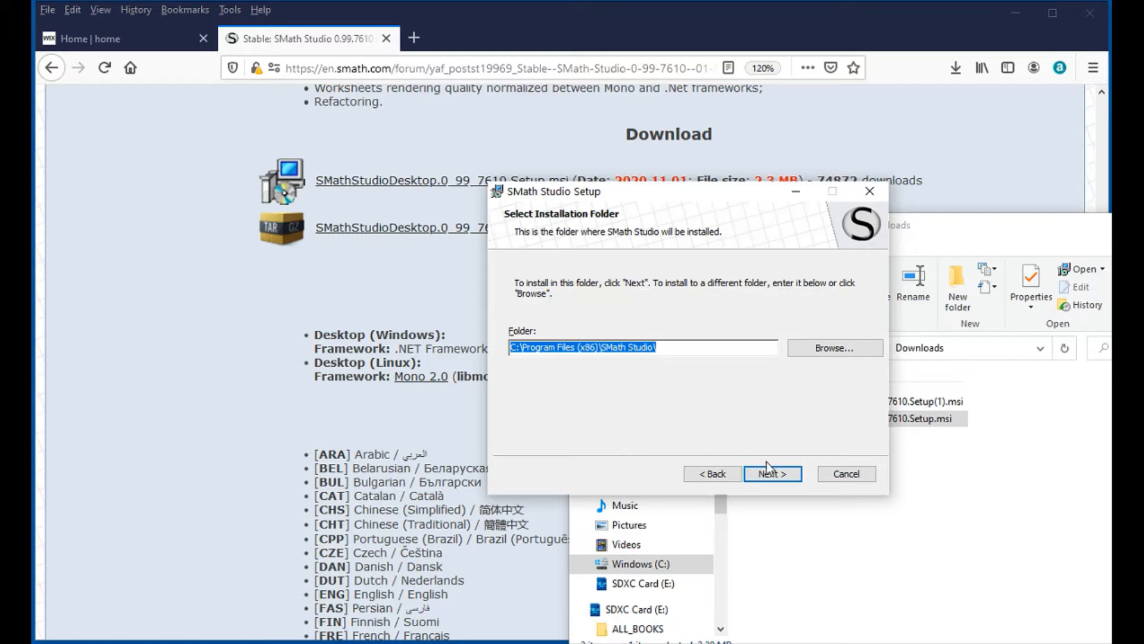
left_click(771, 473)
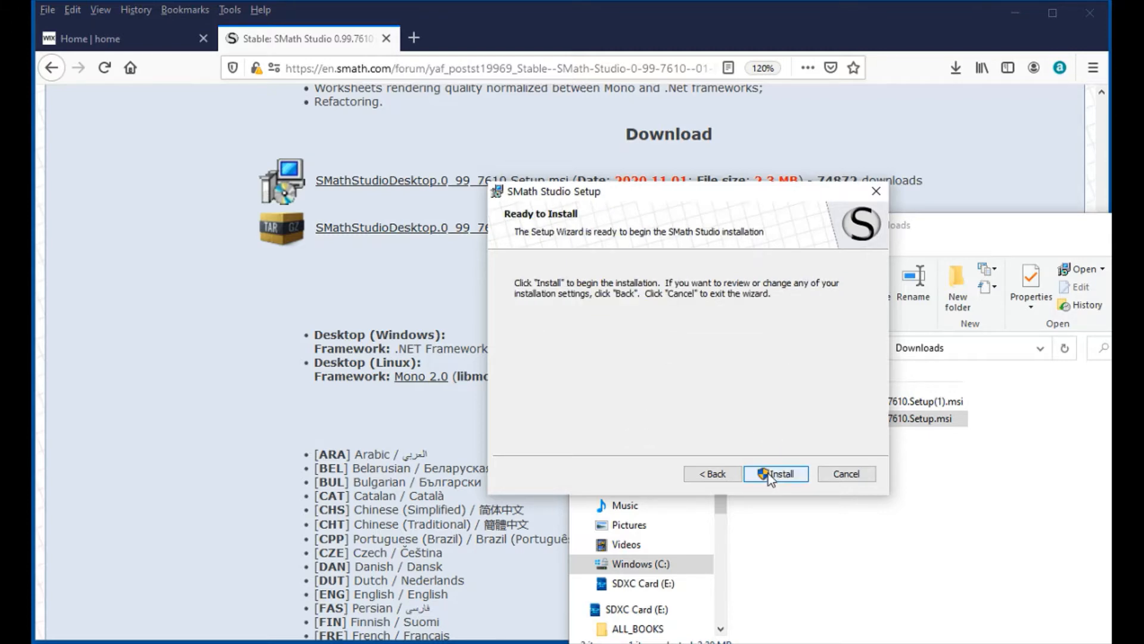
left_click(775, 474)
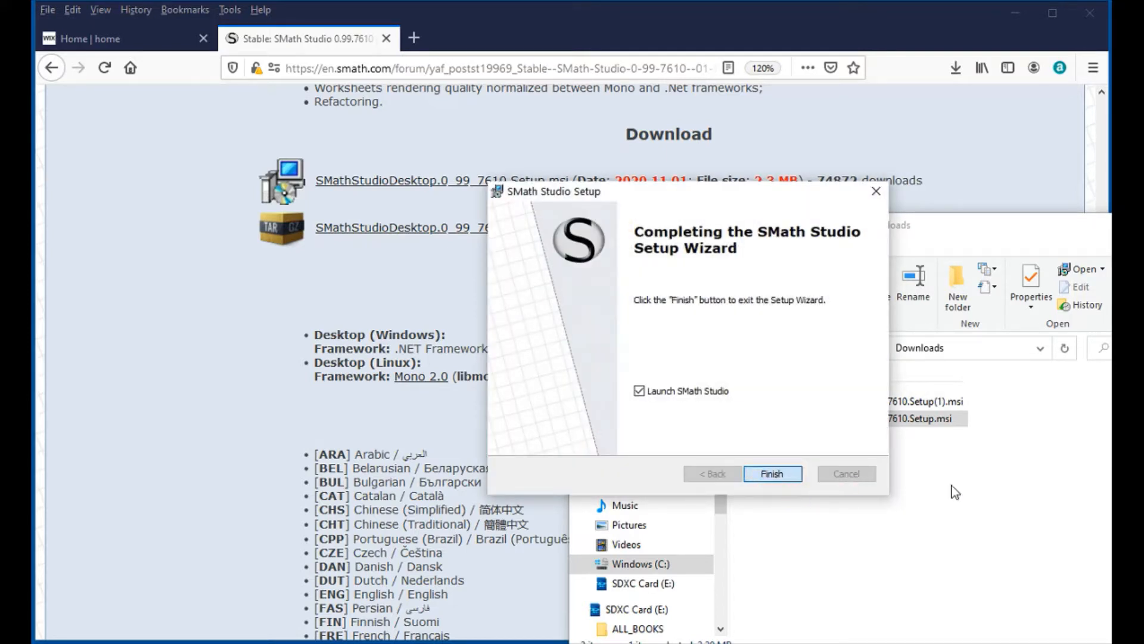
left_click(771, 473)
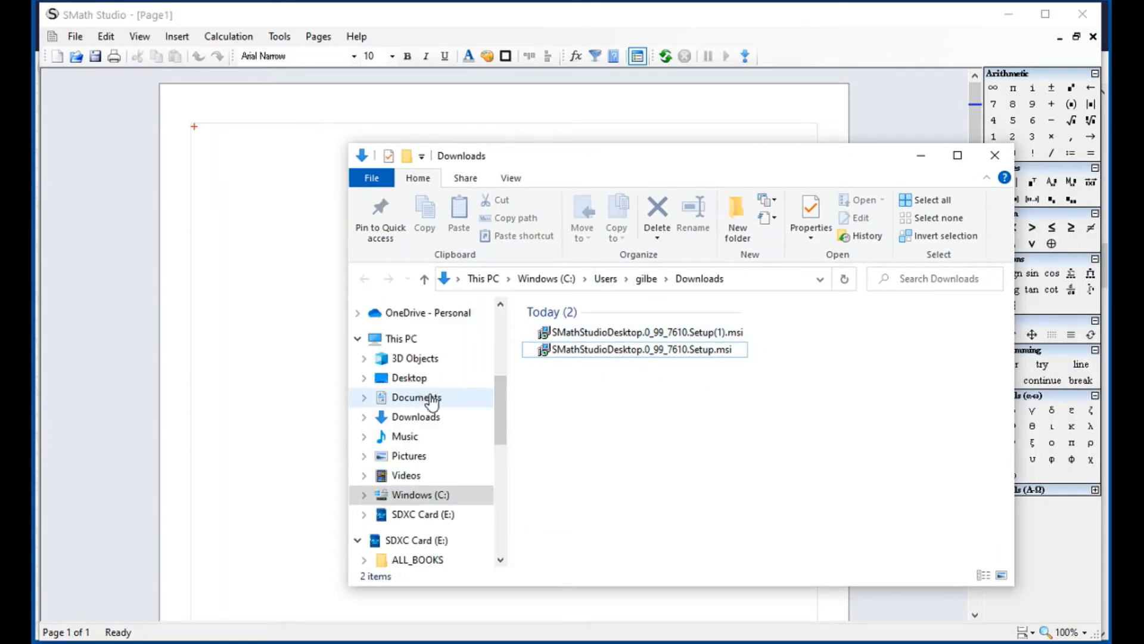
Step: Browse to C:\Program Files (x86)\SMath Studio\plugins, review its DLLs, then close Explorer
left_click(401, 337)
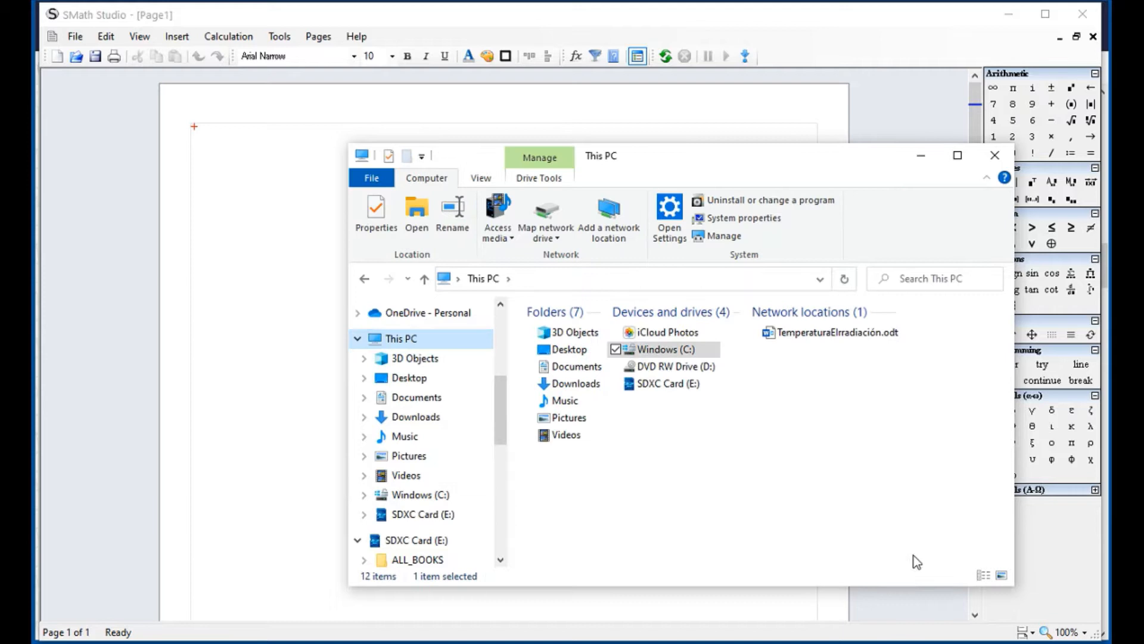
mouse_move(823, 489)
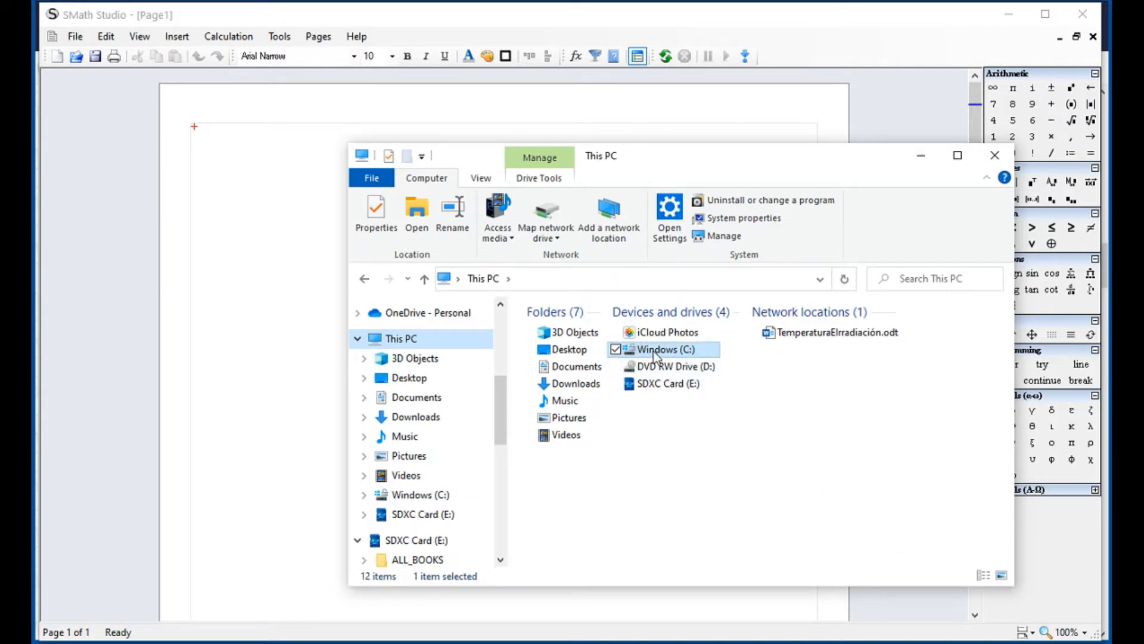
double_click(664, 349)
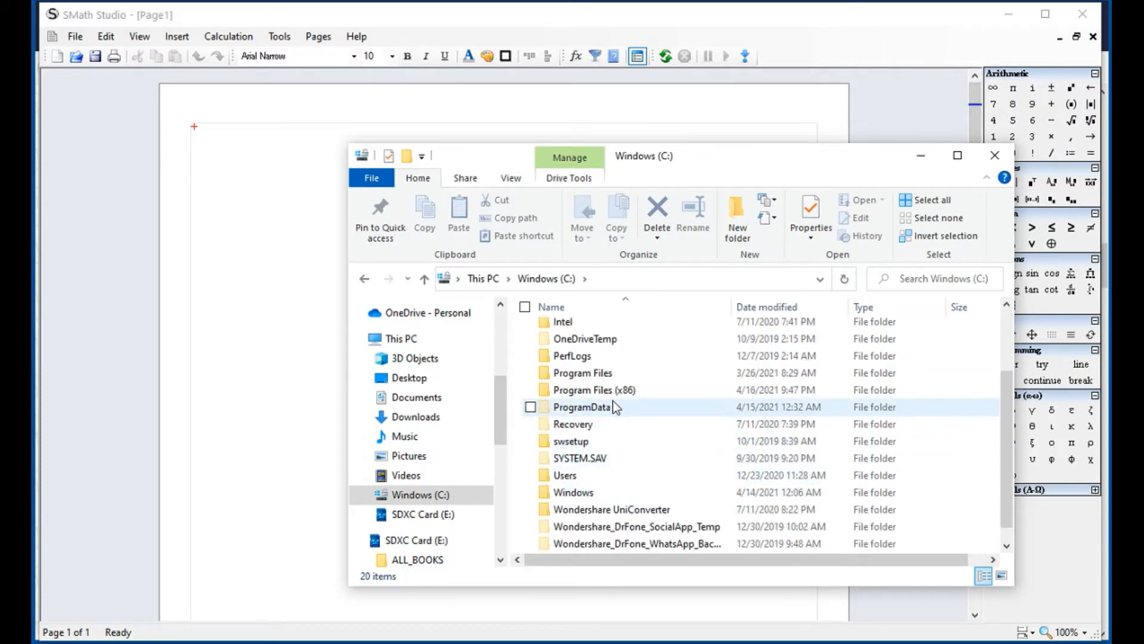
double_click(583, 388)
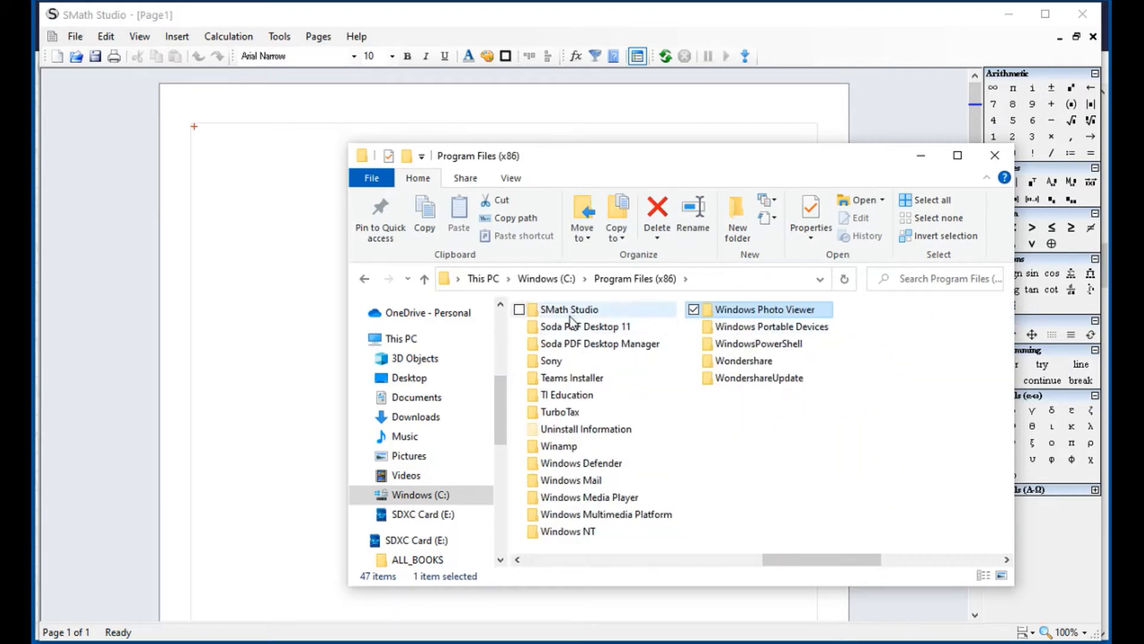
double_click(568, 309)
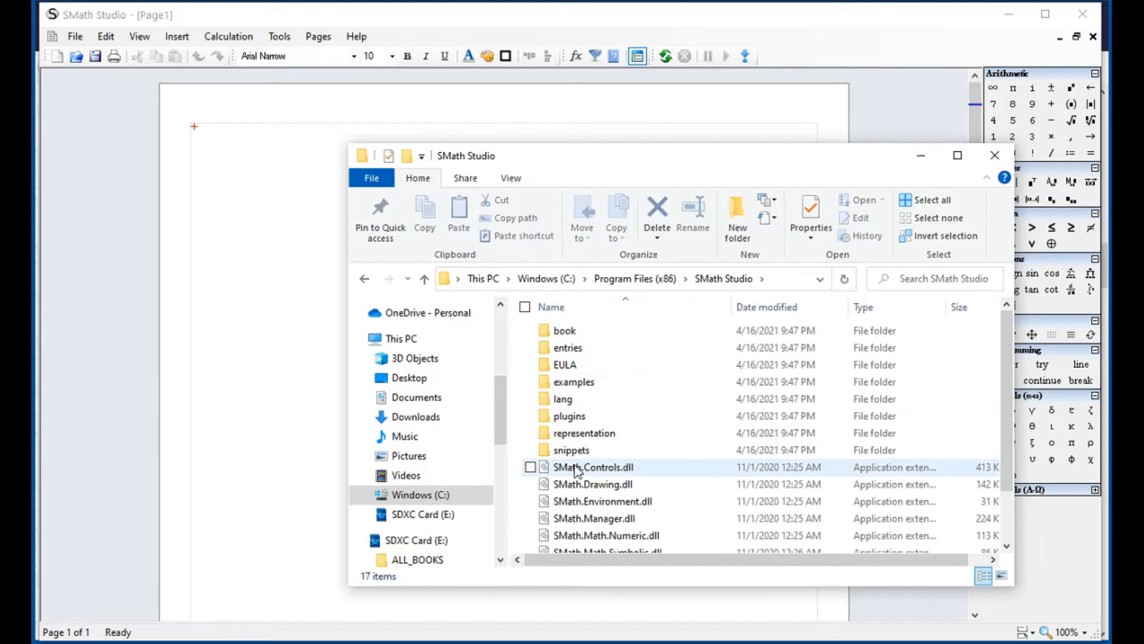
left_click(568, 414)
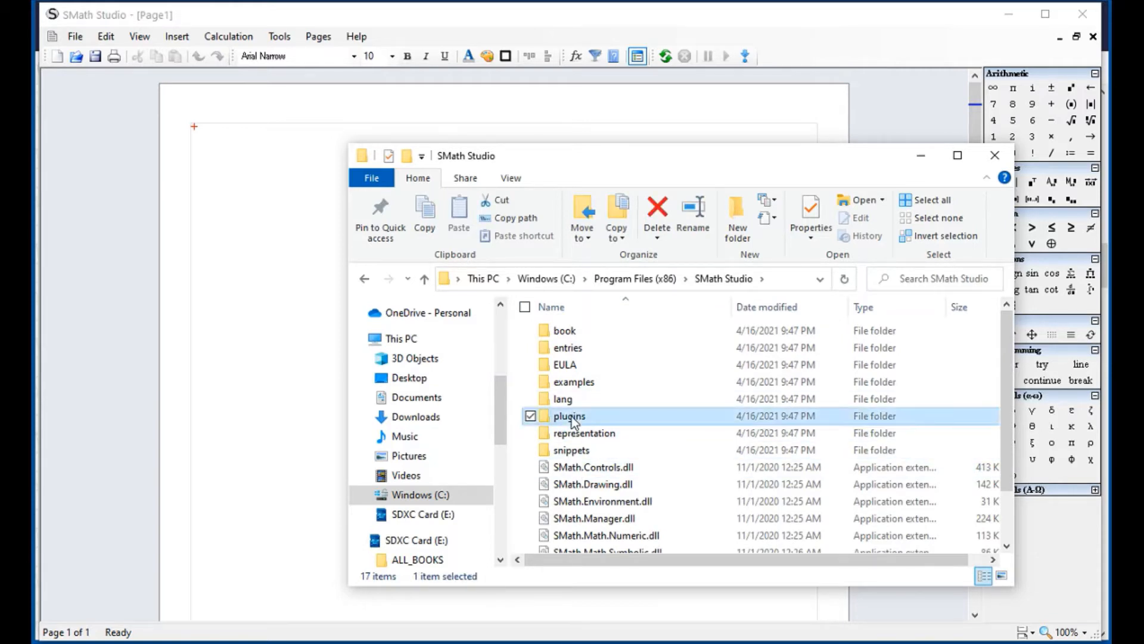
double_click(570, 415)
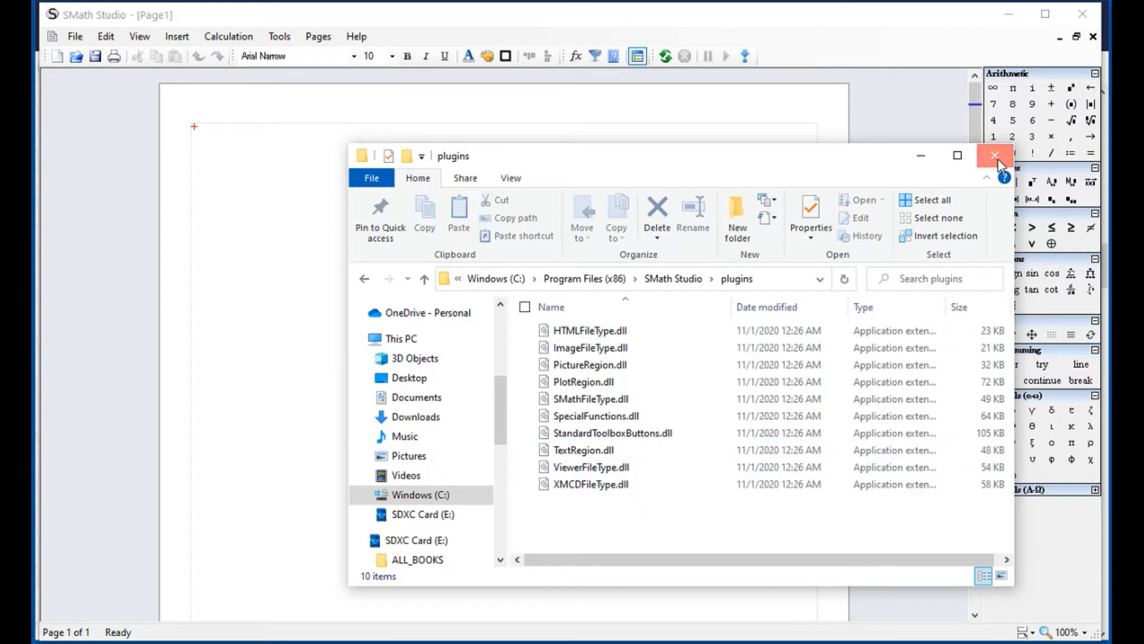
left_click(995, 157)
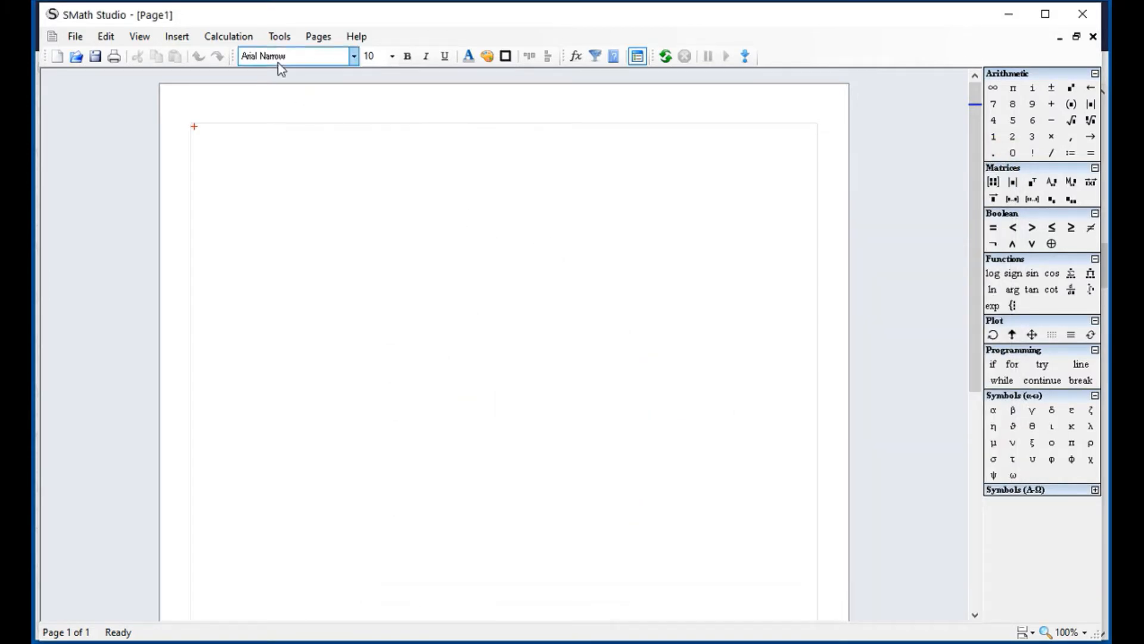
left_click(279, 35)
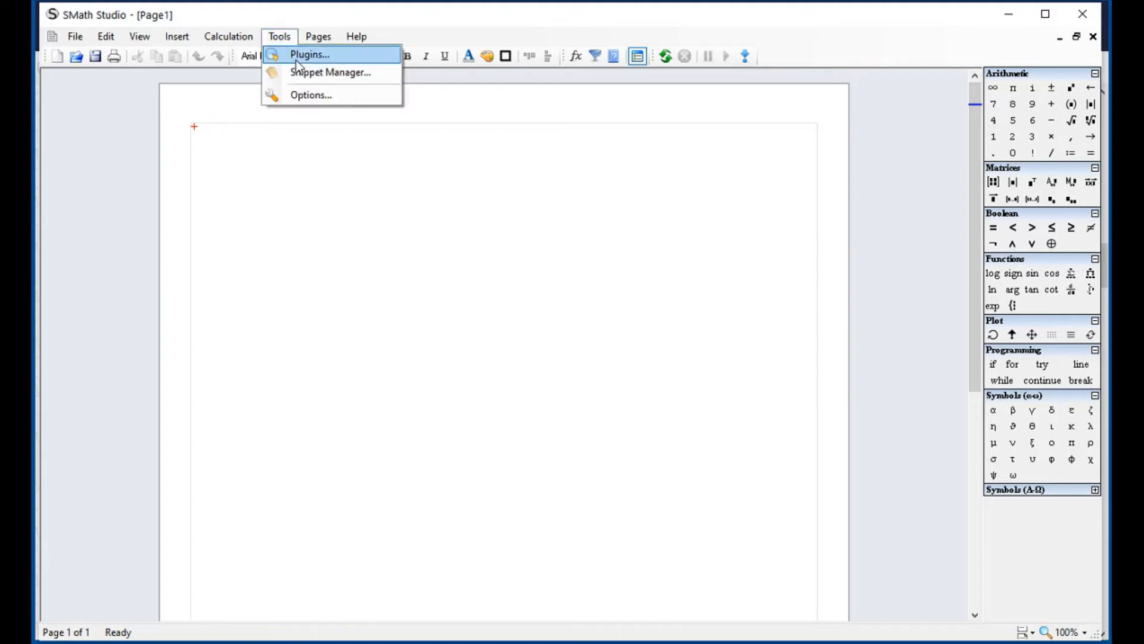
left_click(309, 54)
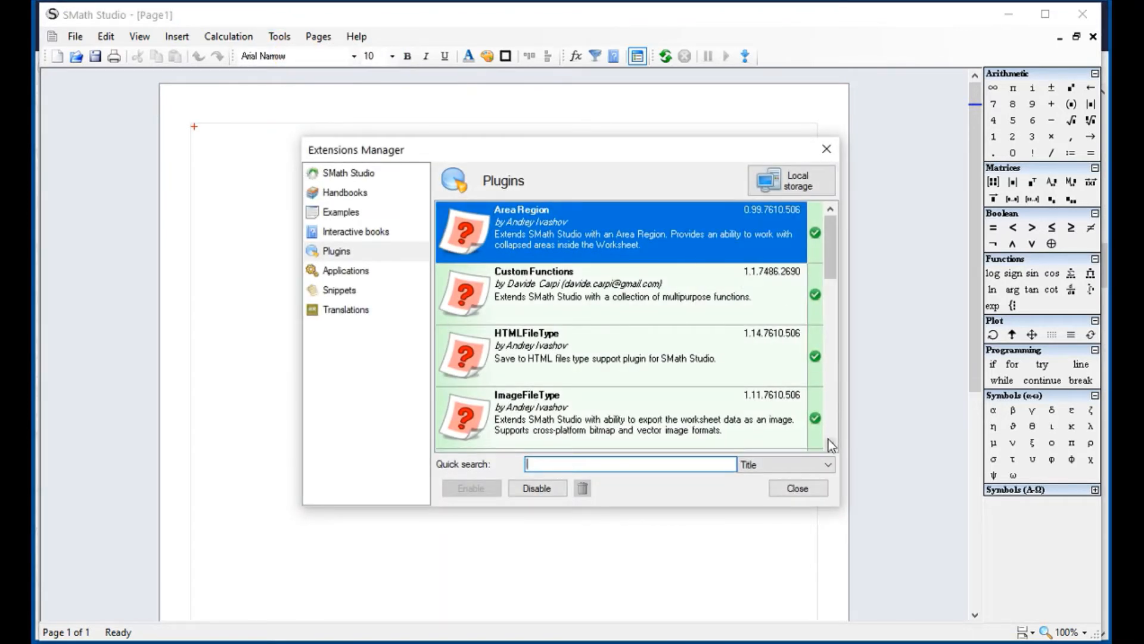
scroll("down", 3)
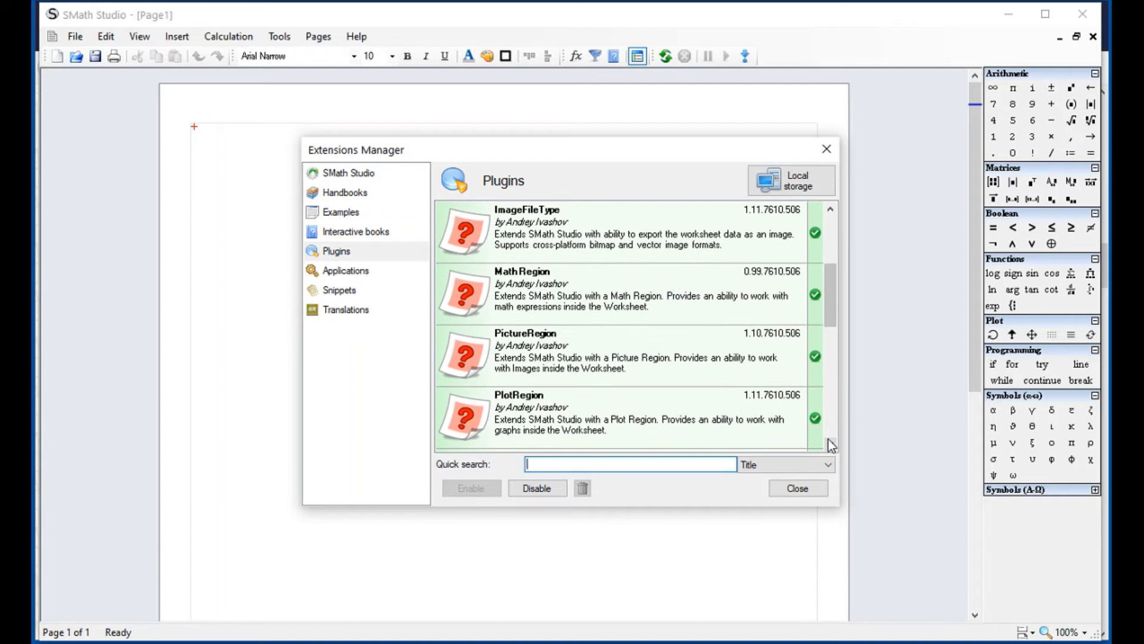
scroll("down", 3)
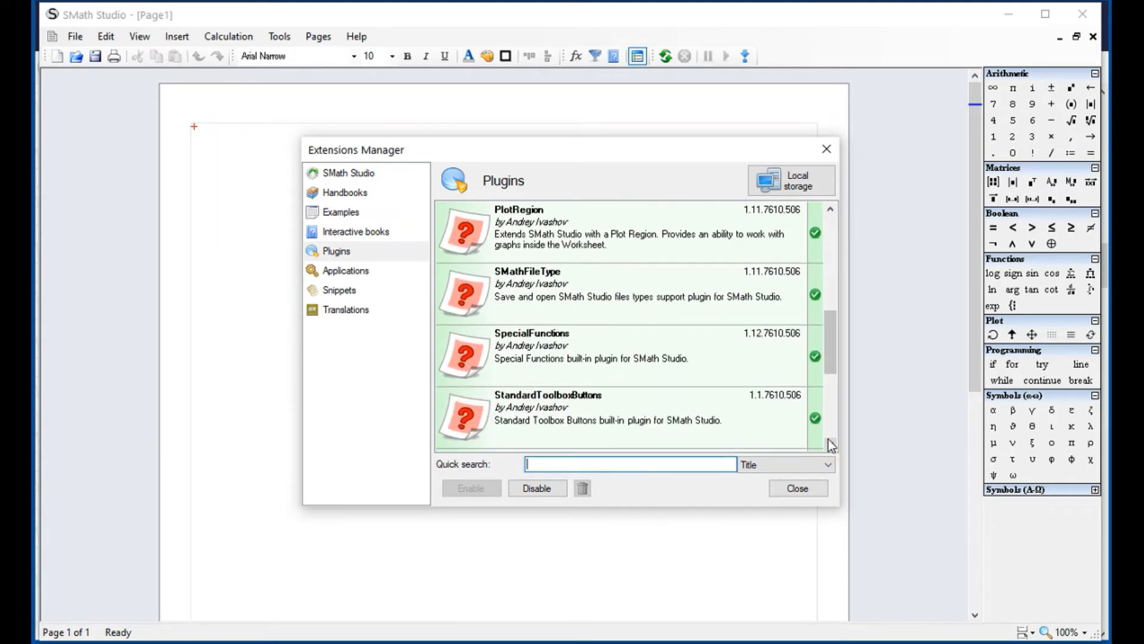
scroll("down", 3)
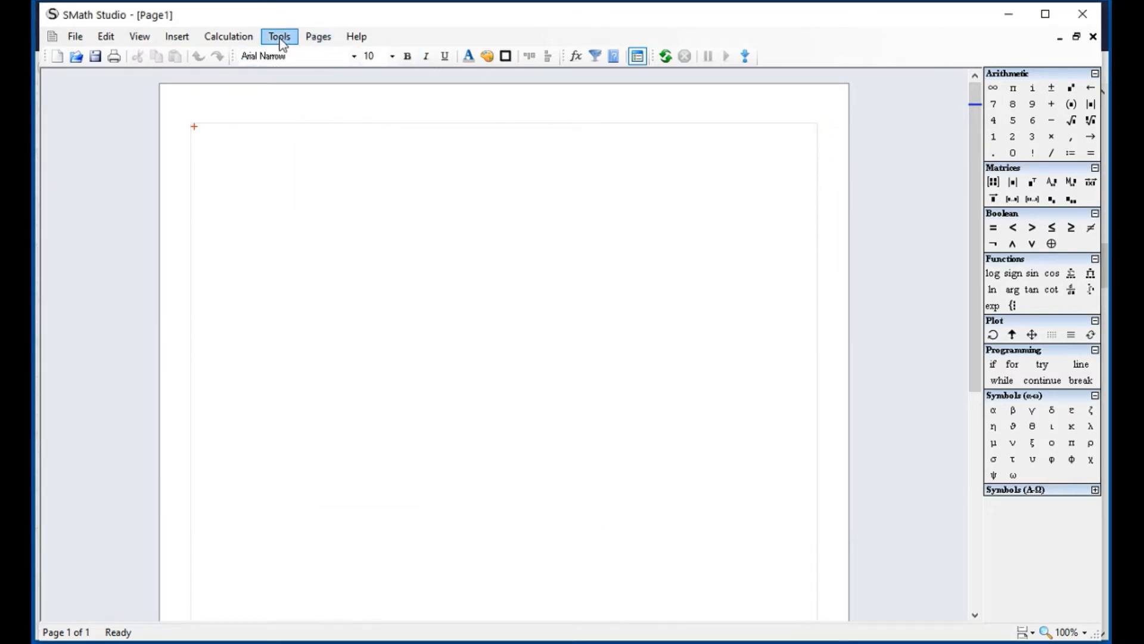
Step: In Tools > Plugins, locate and select the X-Y Plot Region (JXCharts) plugin
left_click(279, 37)
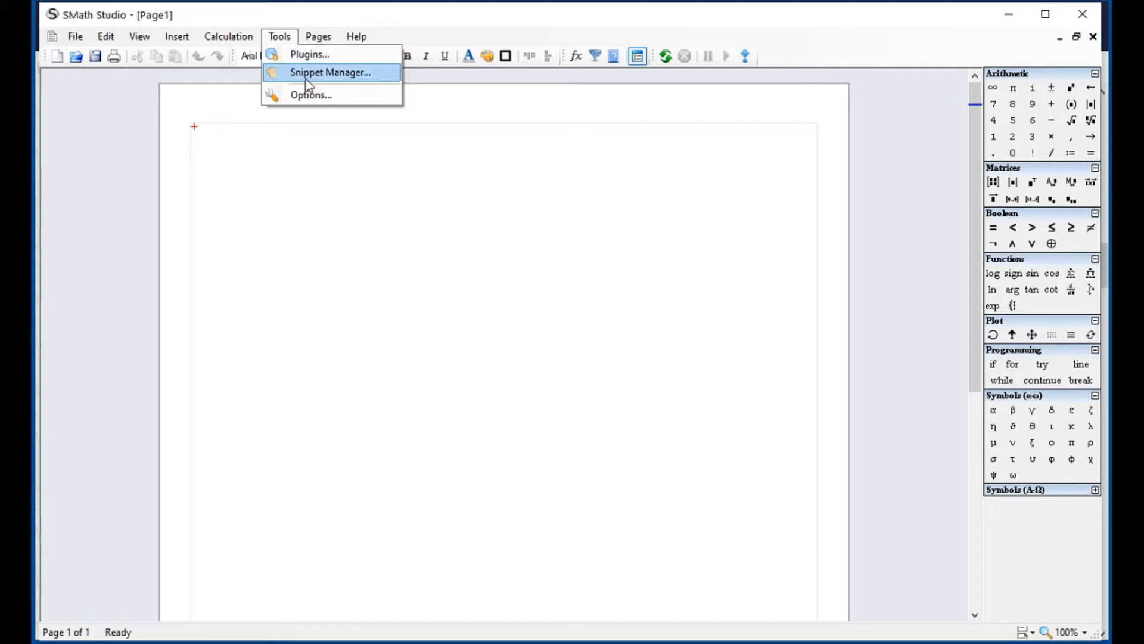
left_click(310, 54)
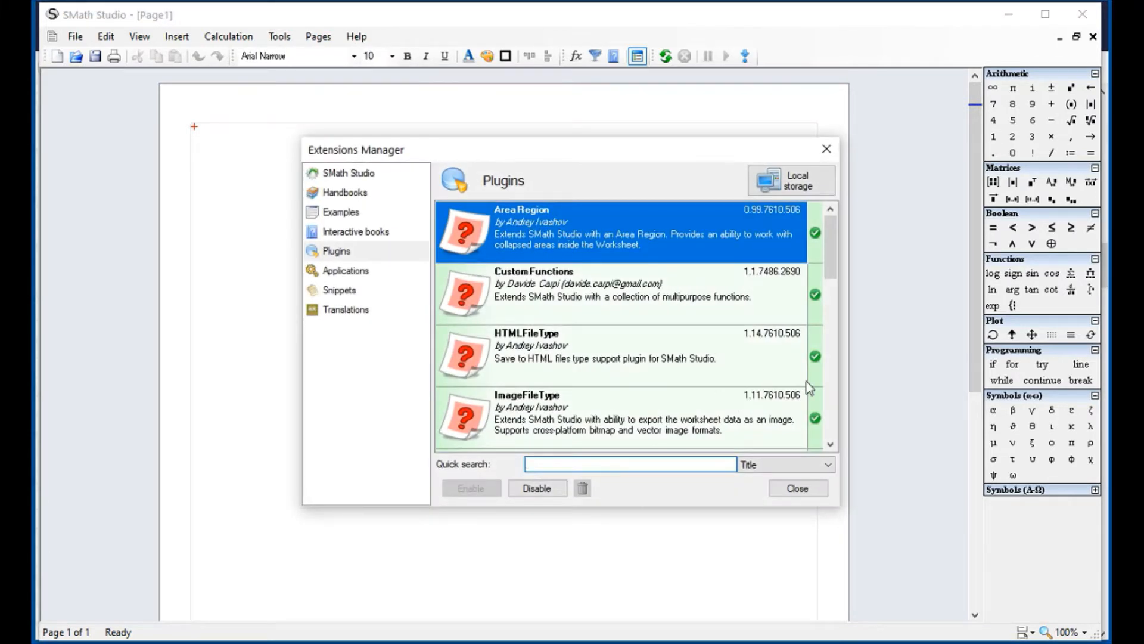
scroll("down", 3)
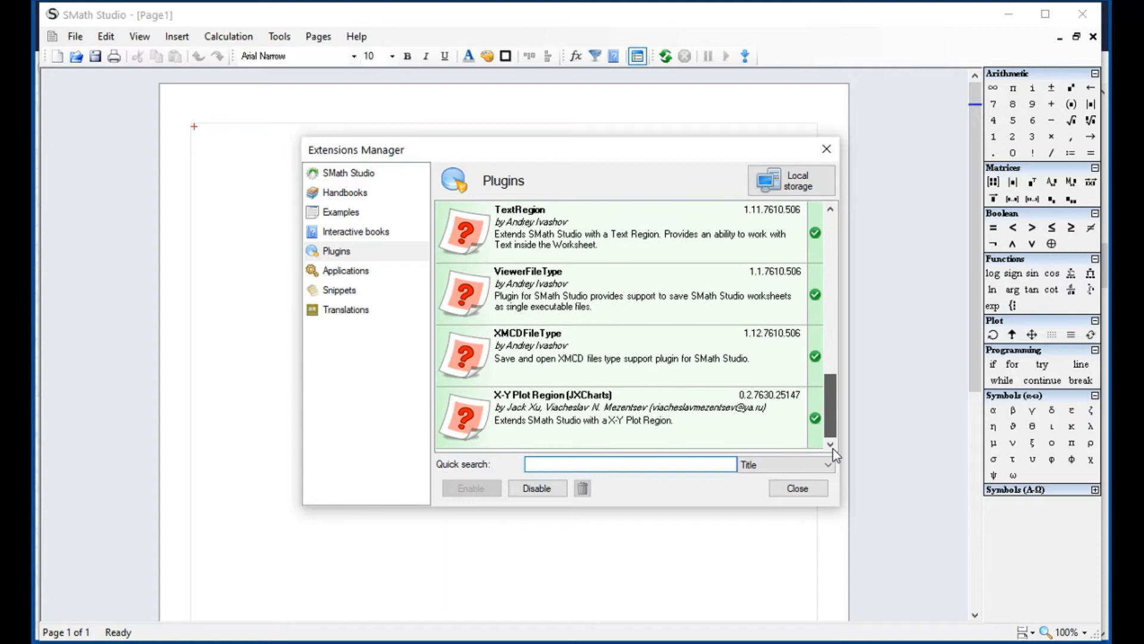
left_click(619, 418)
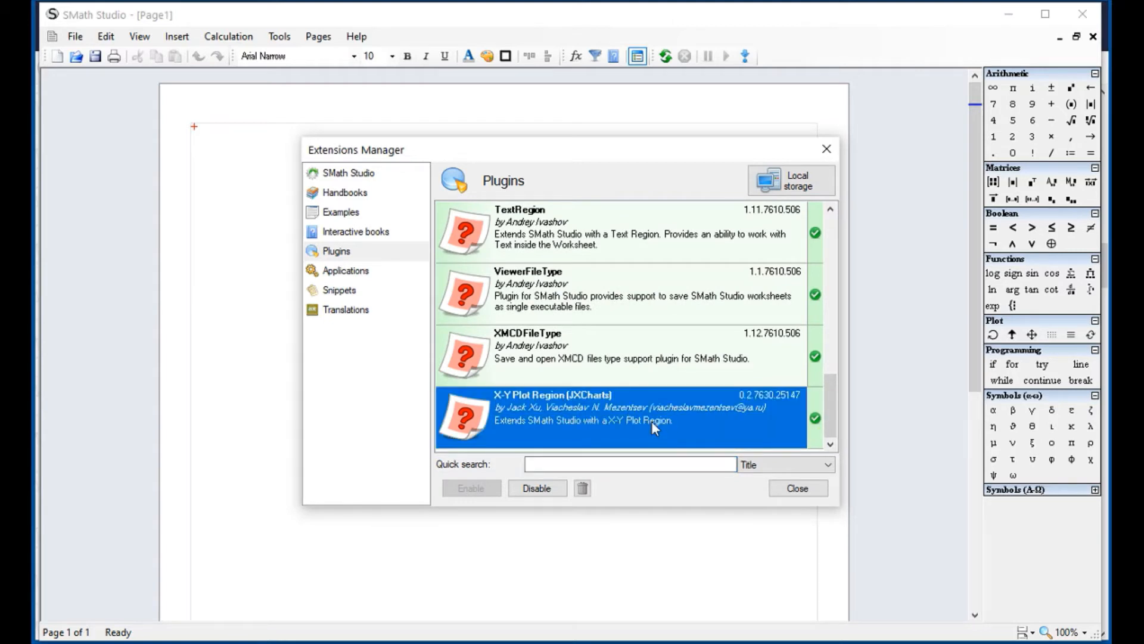
mouse_move(643, 460)
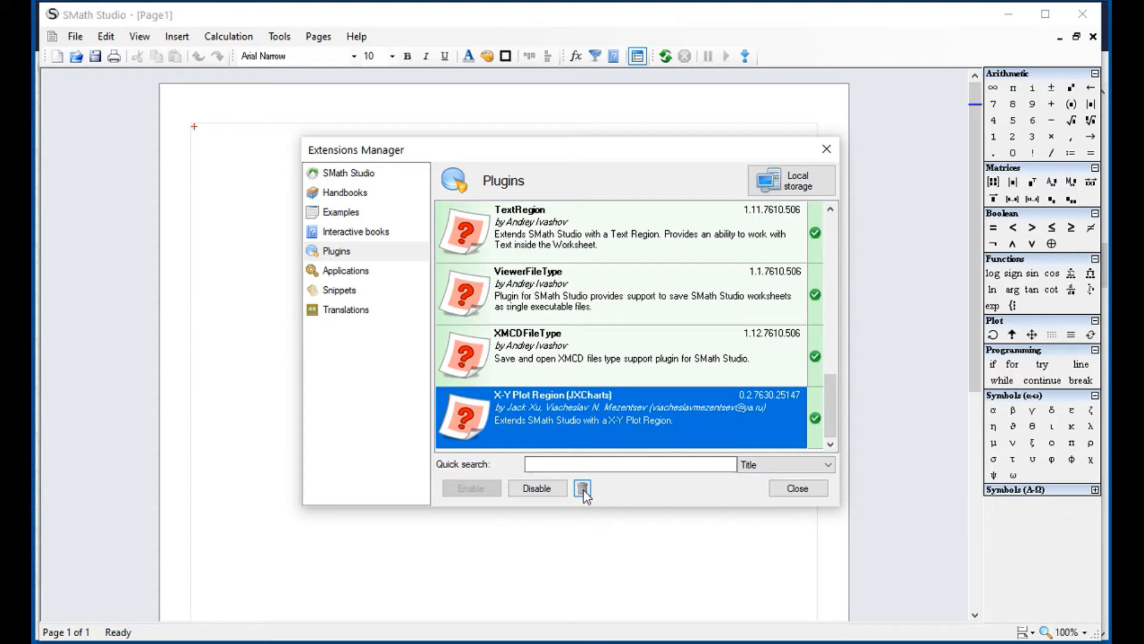
Step: Delete the selected plugin, confirm full removal with Yes, and close the manager
left_click(582, 488)
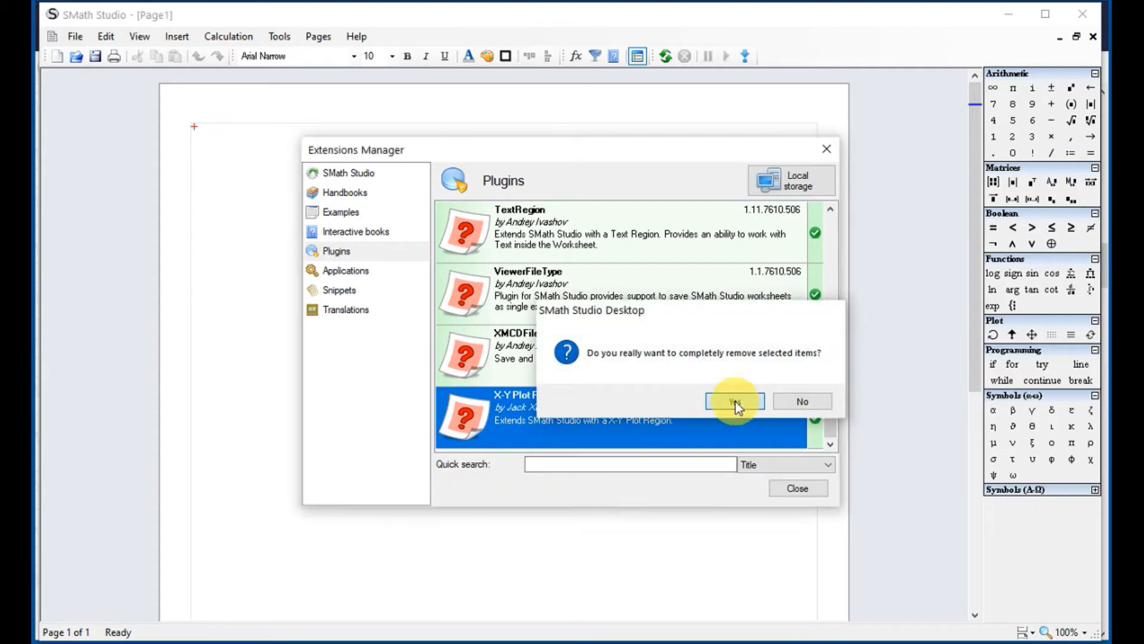
left_click(733, 400)
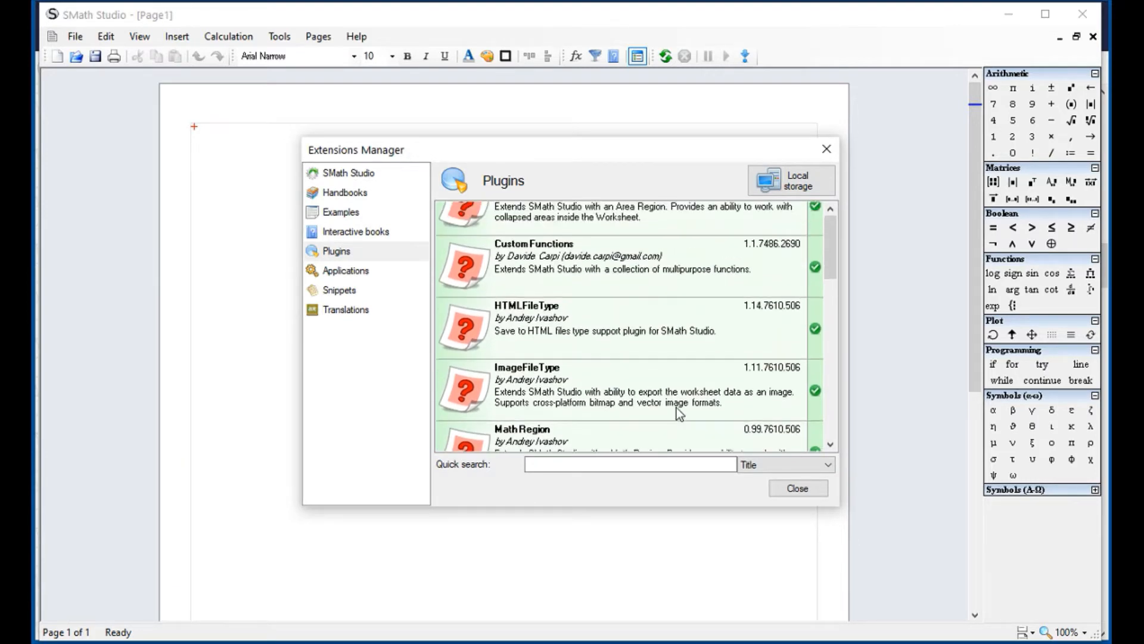
scroll("down", 3)
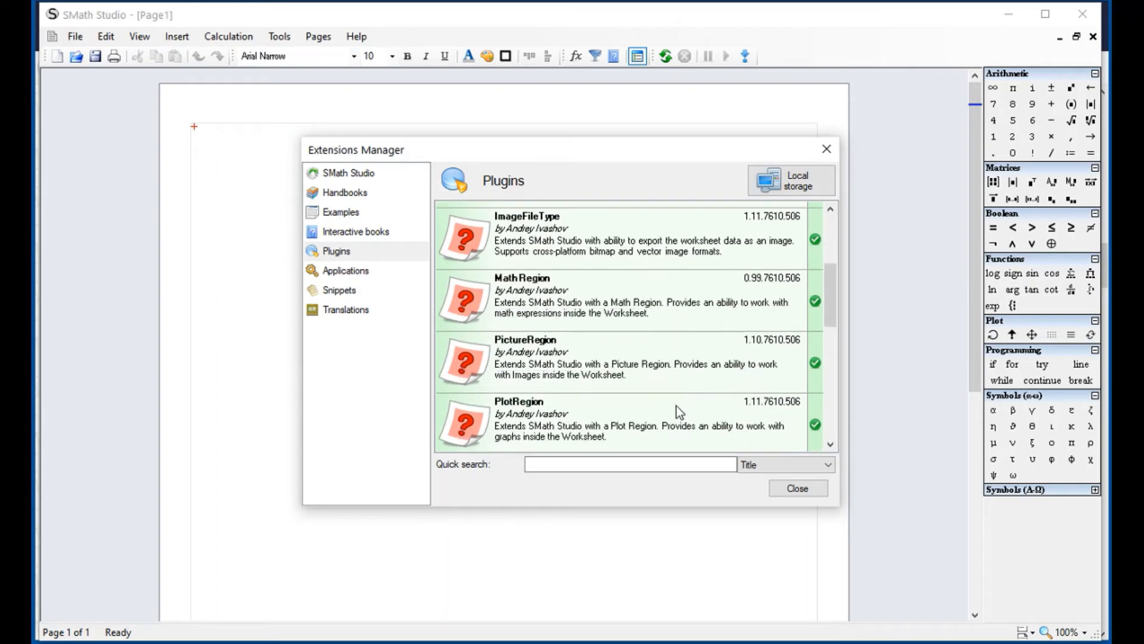
scroll("down", 3)
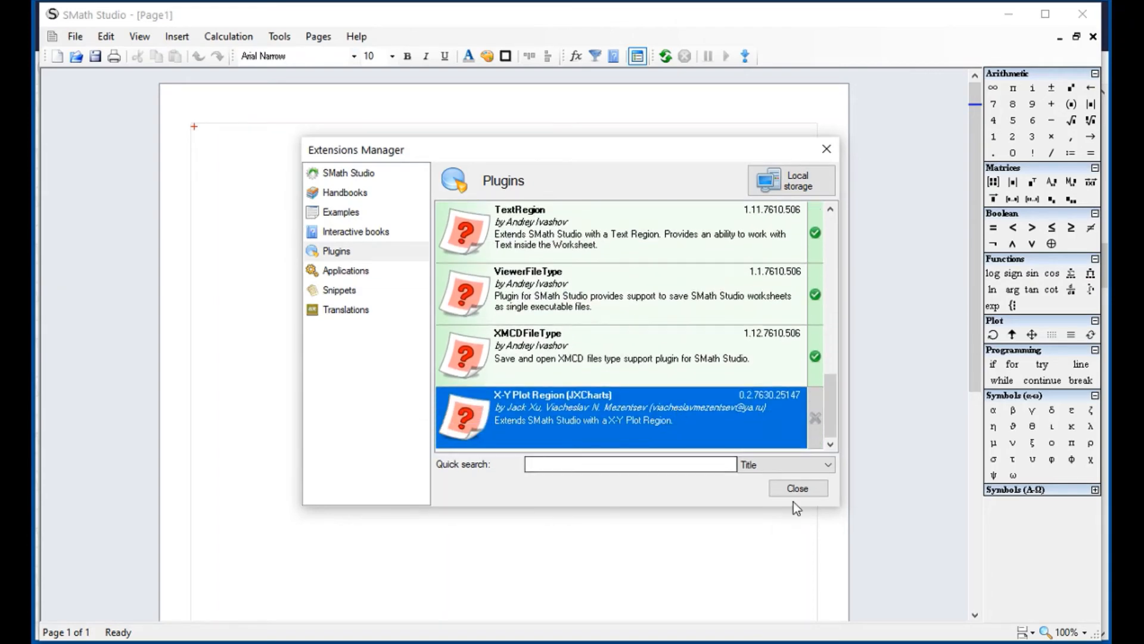
left_click(798, 488)
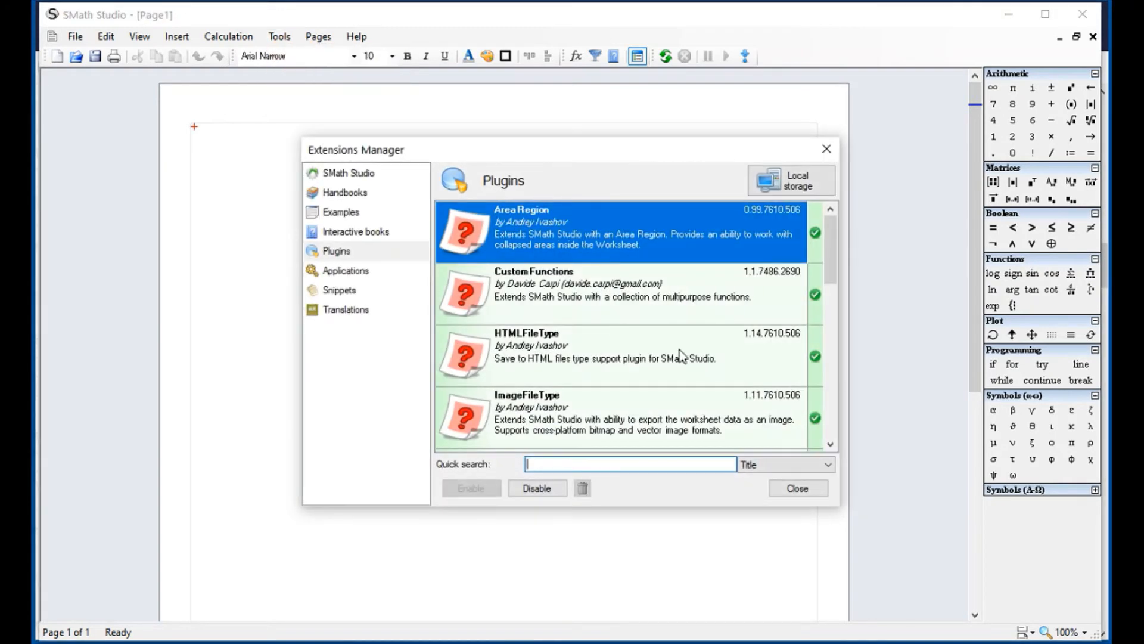
scroll("down", 3)
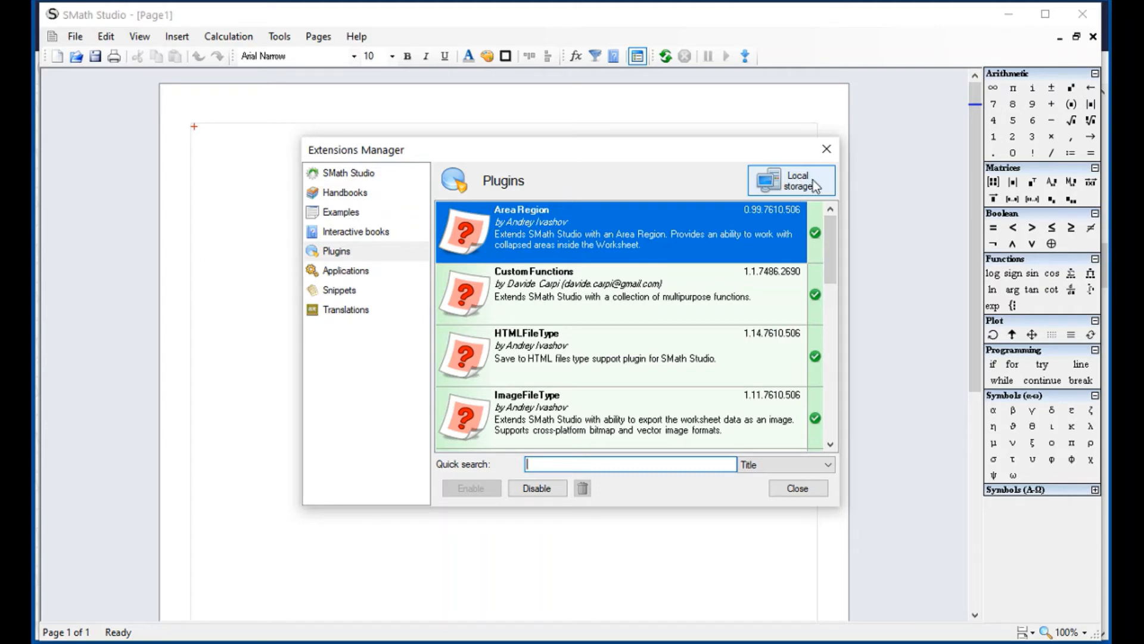
Step: Switch the Extensions Manager to the Online gallery and find Hyperlink Region
left_click(790, 180)
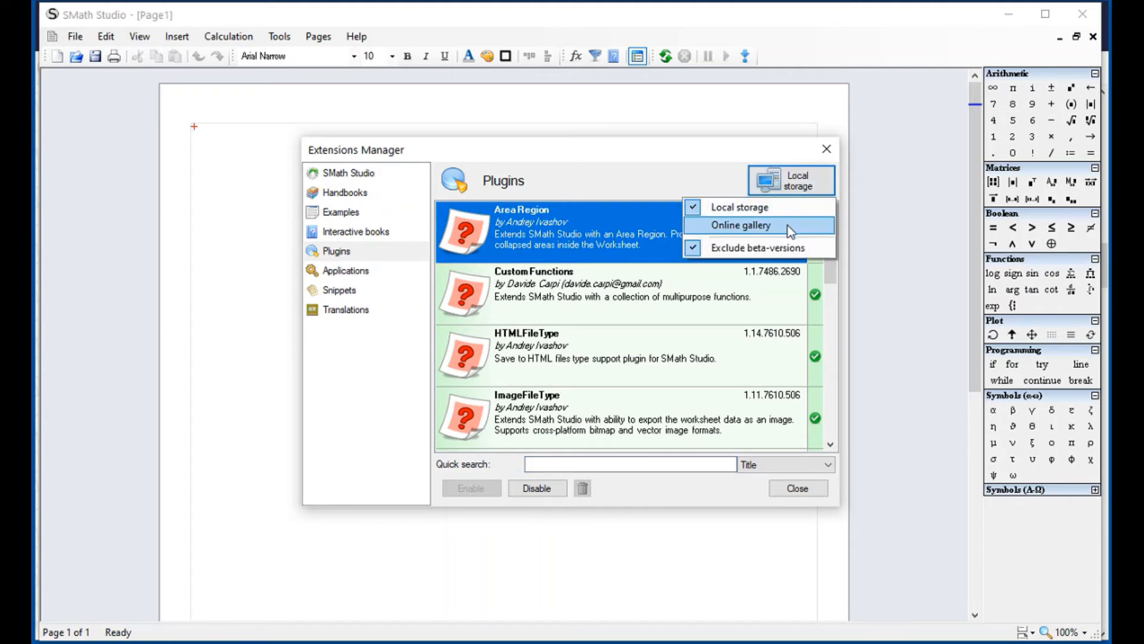
left_click(740, 225)
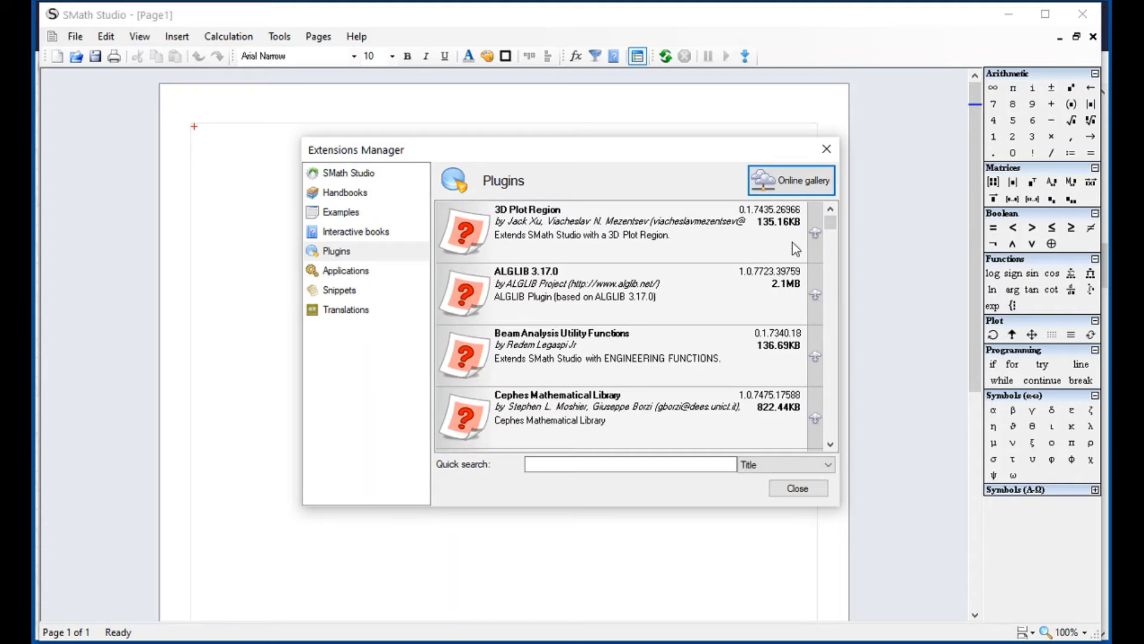
scroll("down", 3)
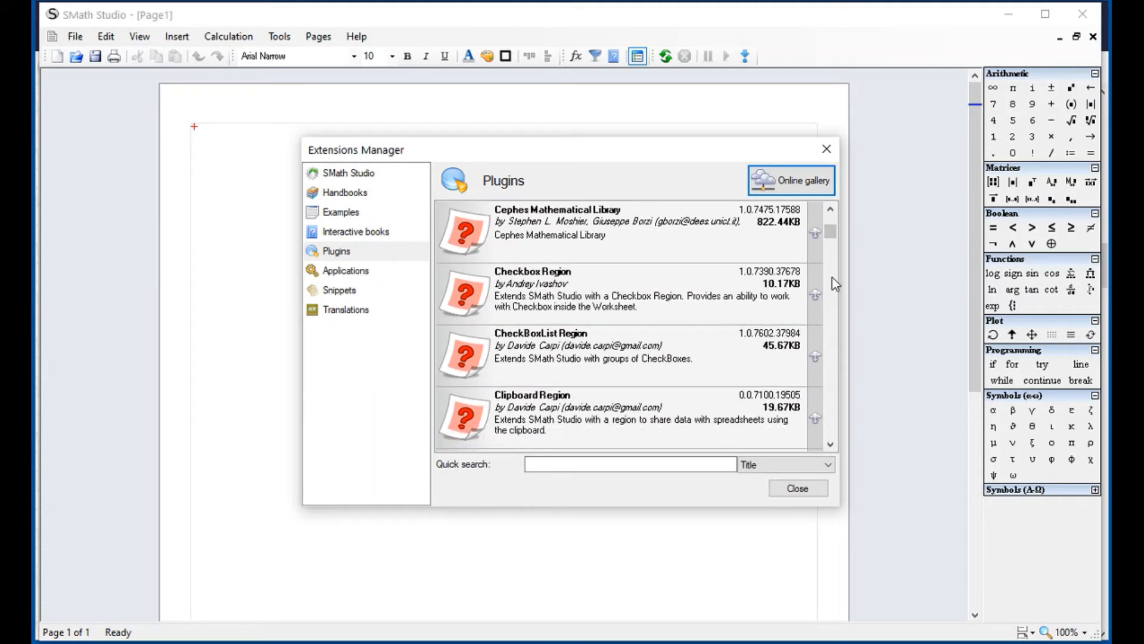
scroll("down", 3)
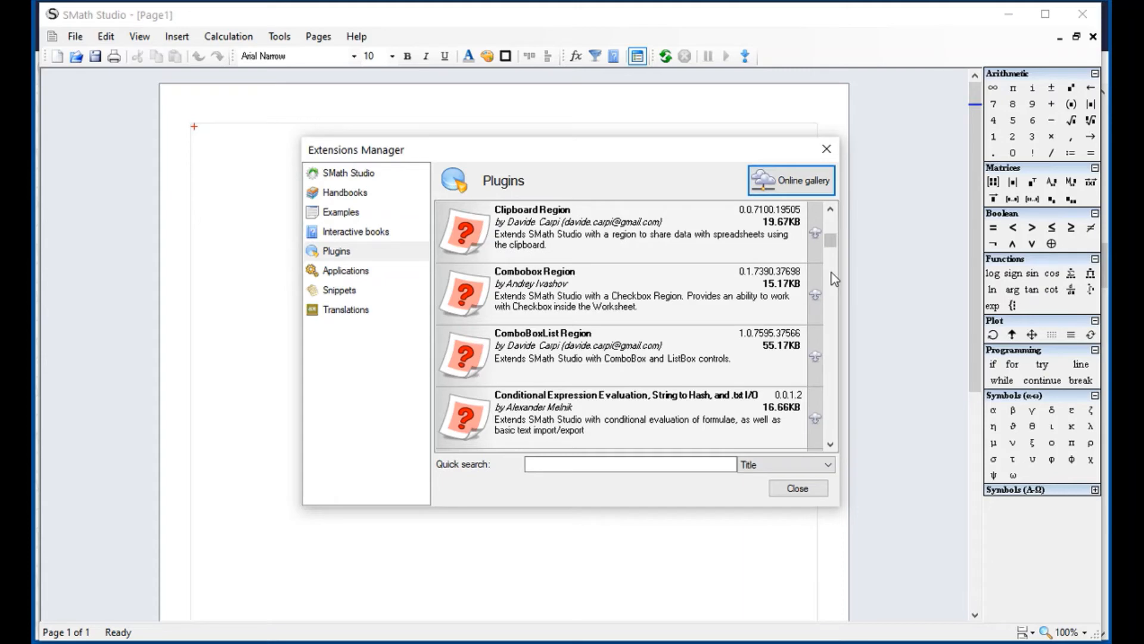
scroll("down", 3)
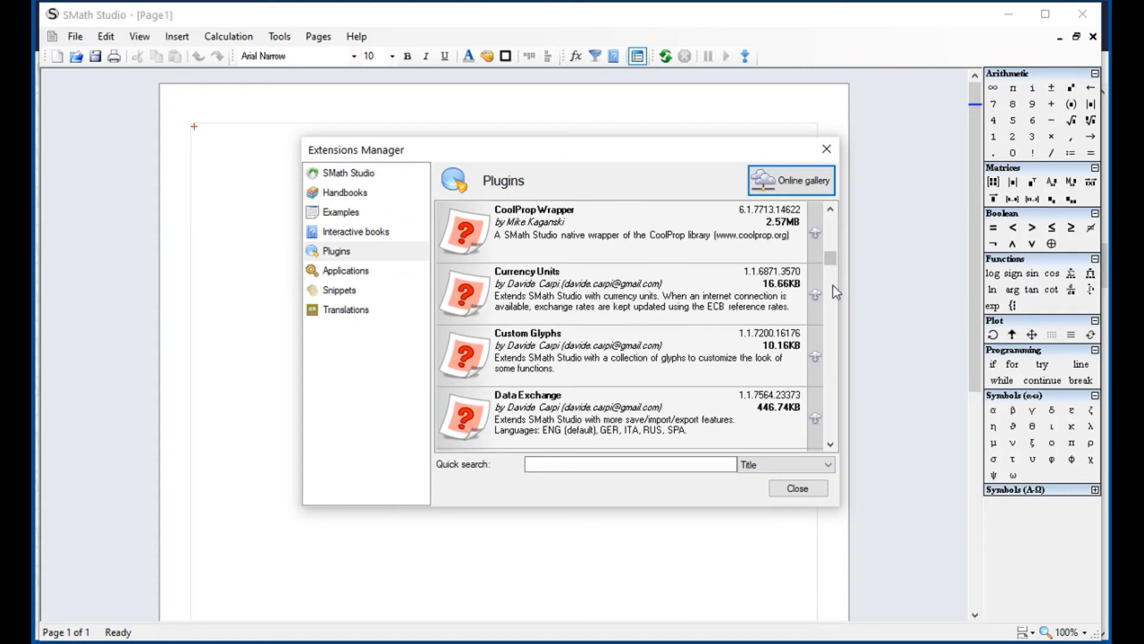
scroll("down", 3)
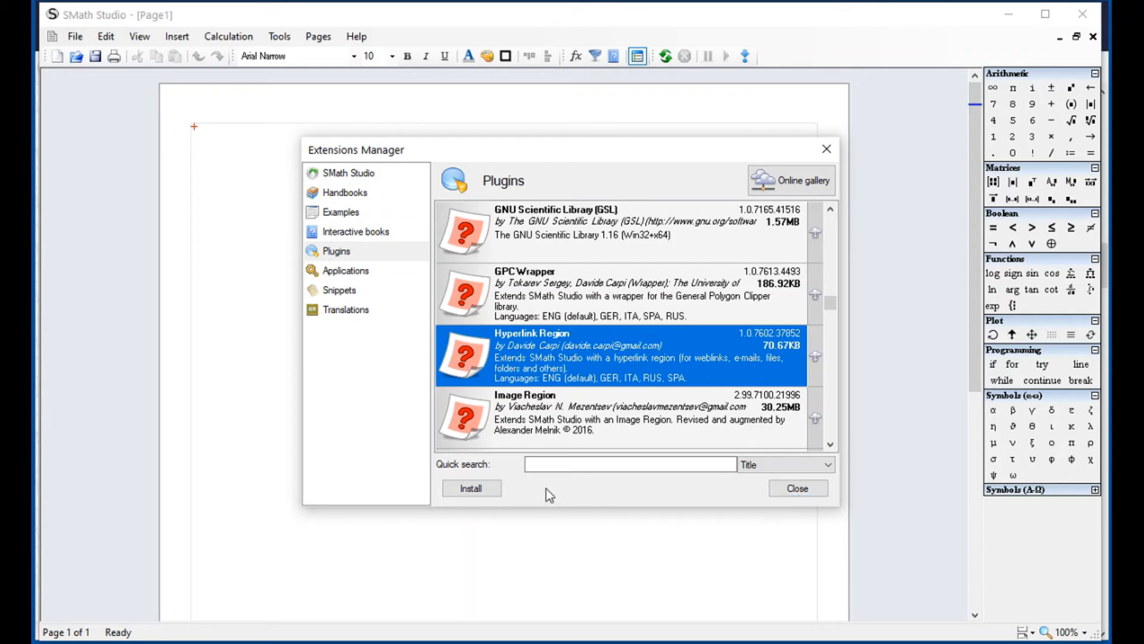
Step: Install the Hyperlink Region plugin and close the Extensions Manager
left_click(471, 487)
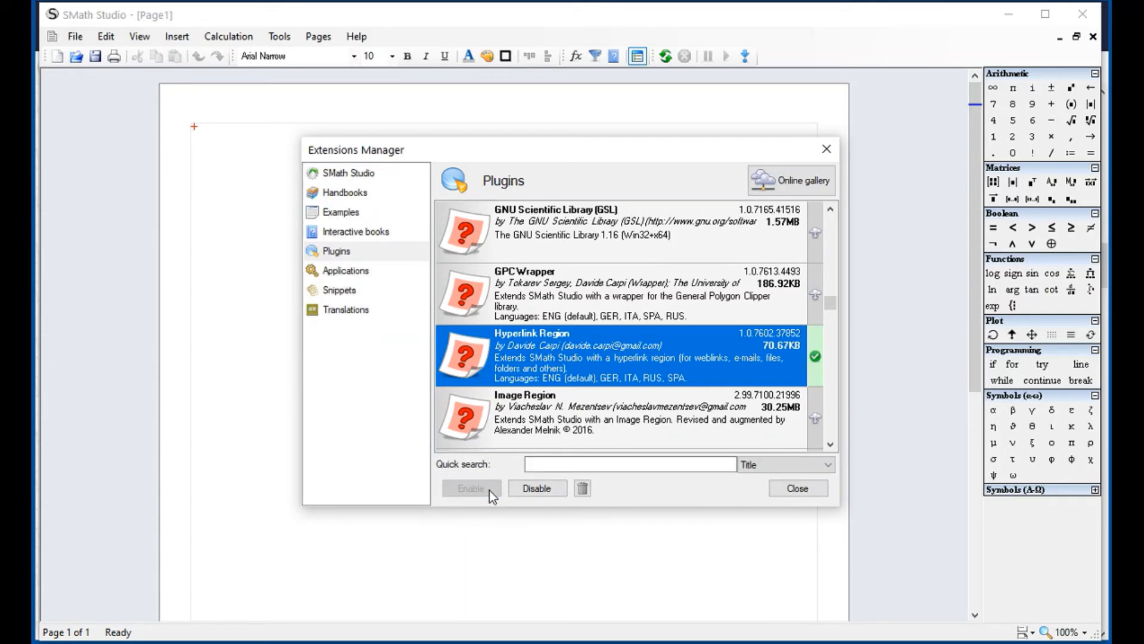
left_click(798, 487)
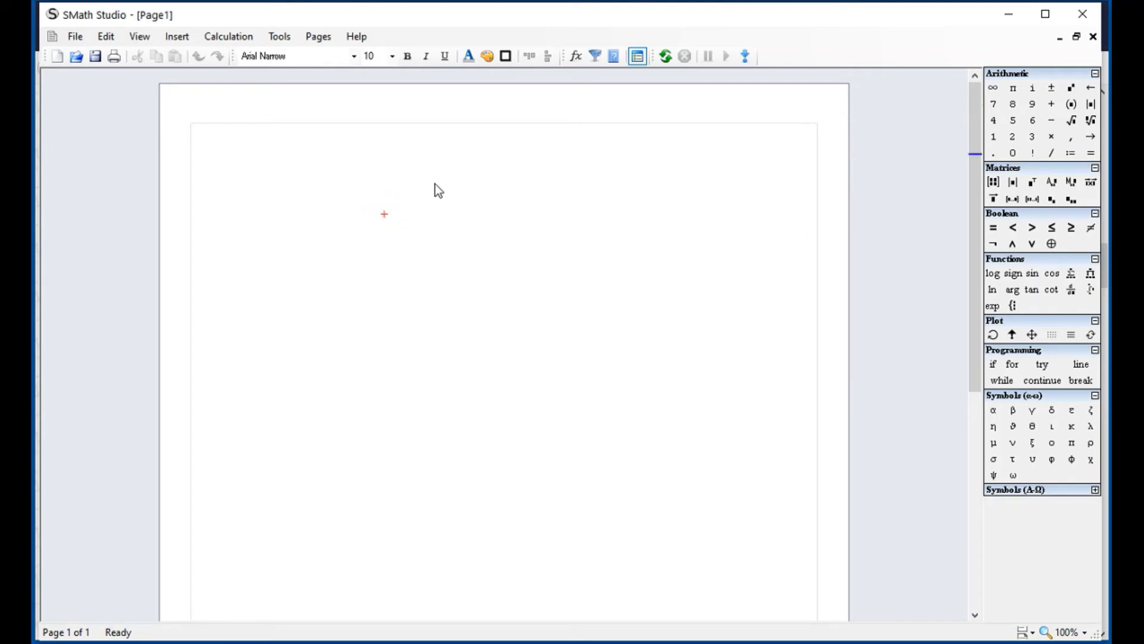
left_click(176, 35)
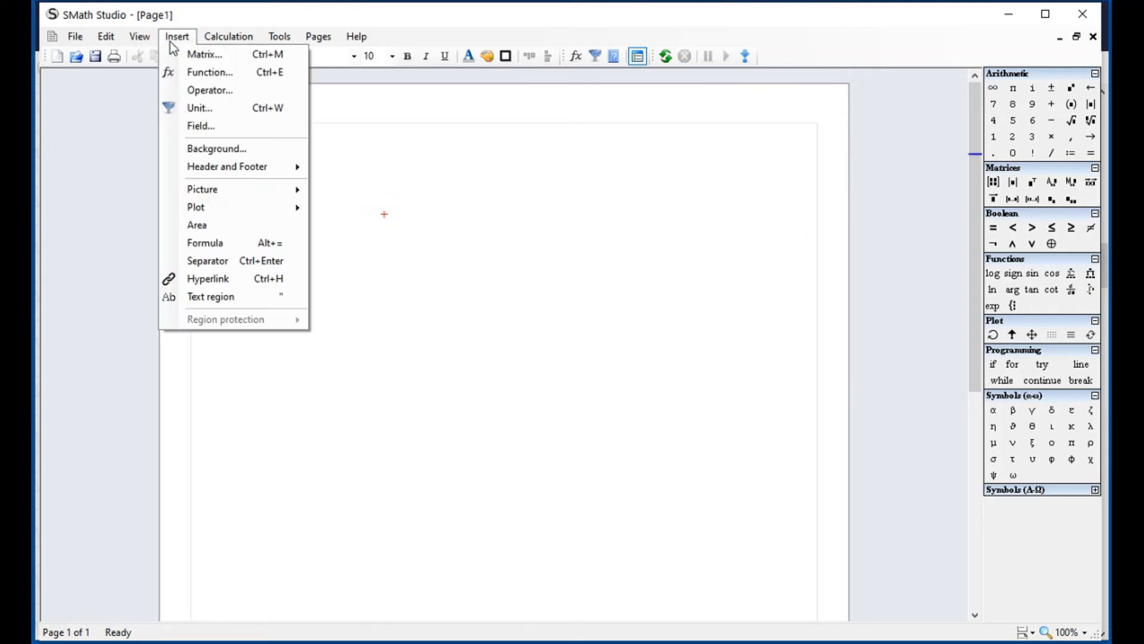
left_click(207, 278)
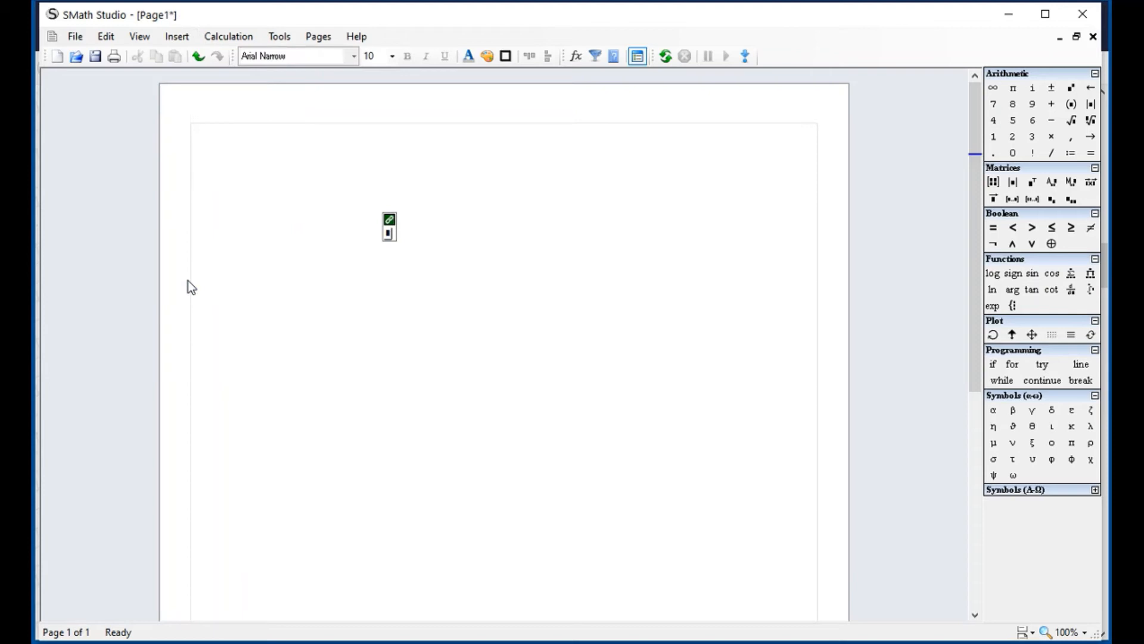
mouse_move(431, 287)
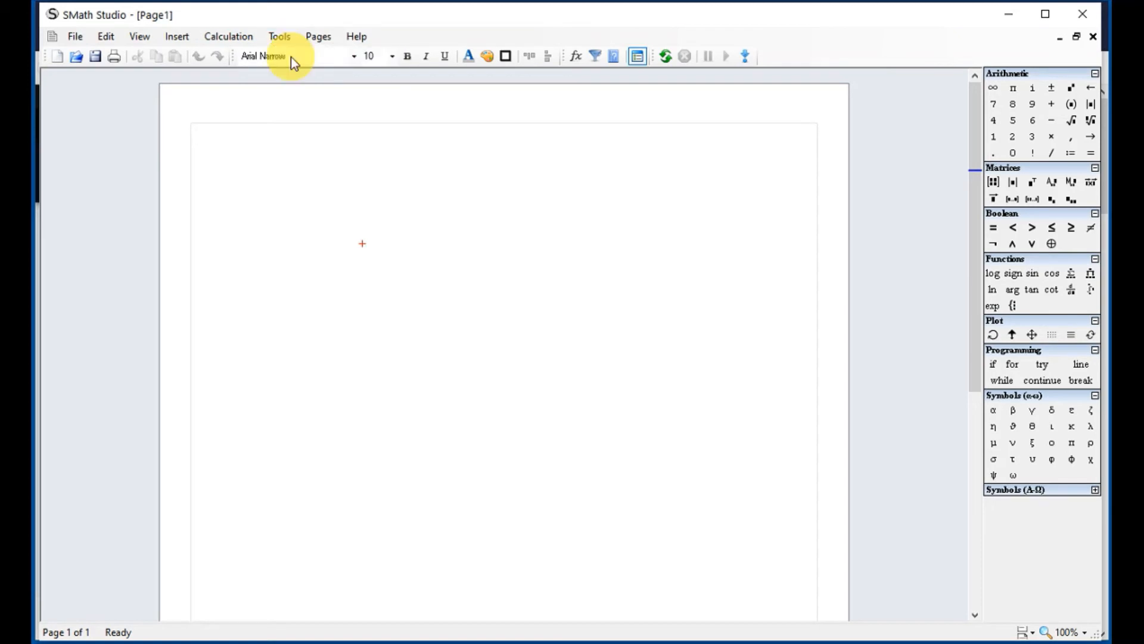
mouse_move(174, 55)
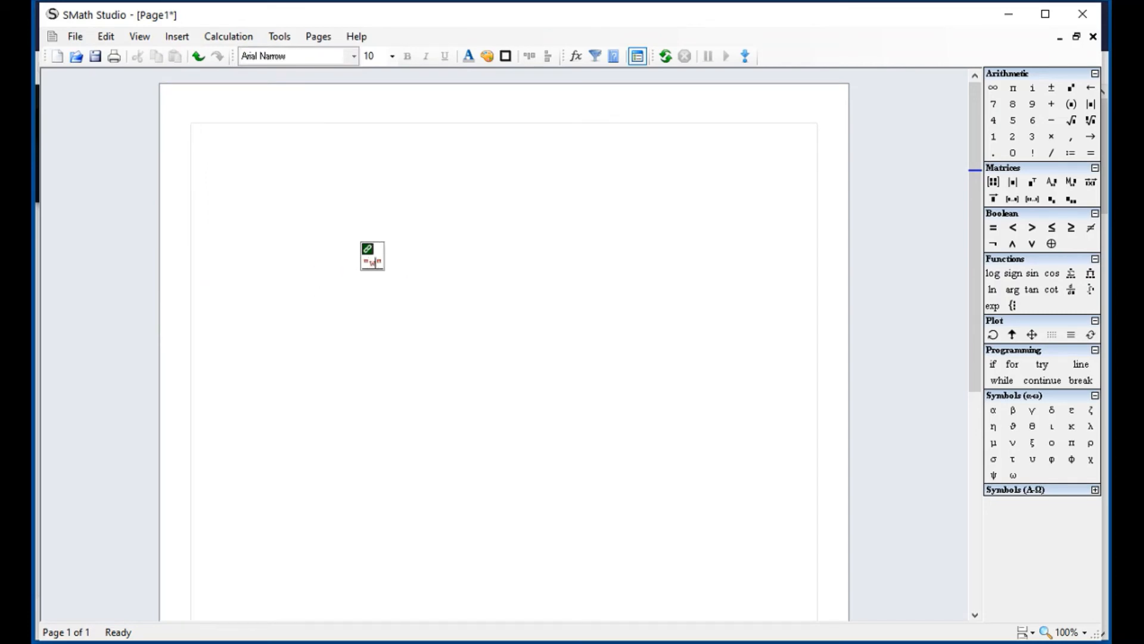
type("www.fbi.")
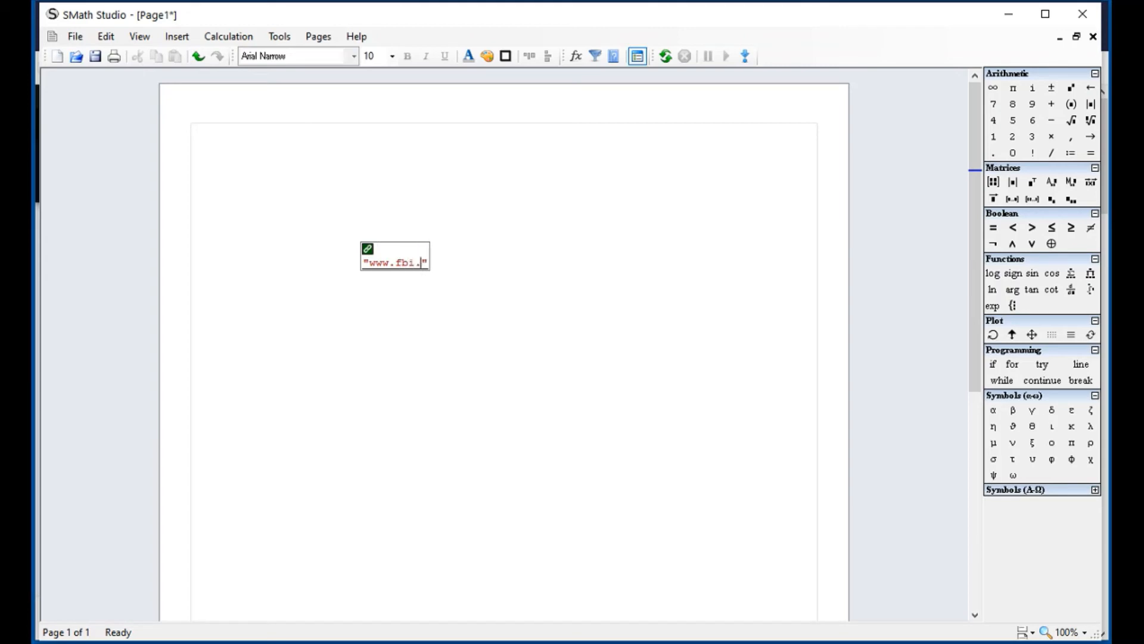
type("gov")
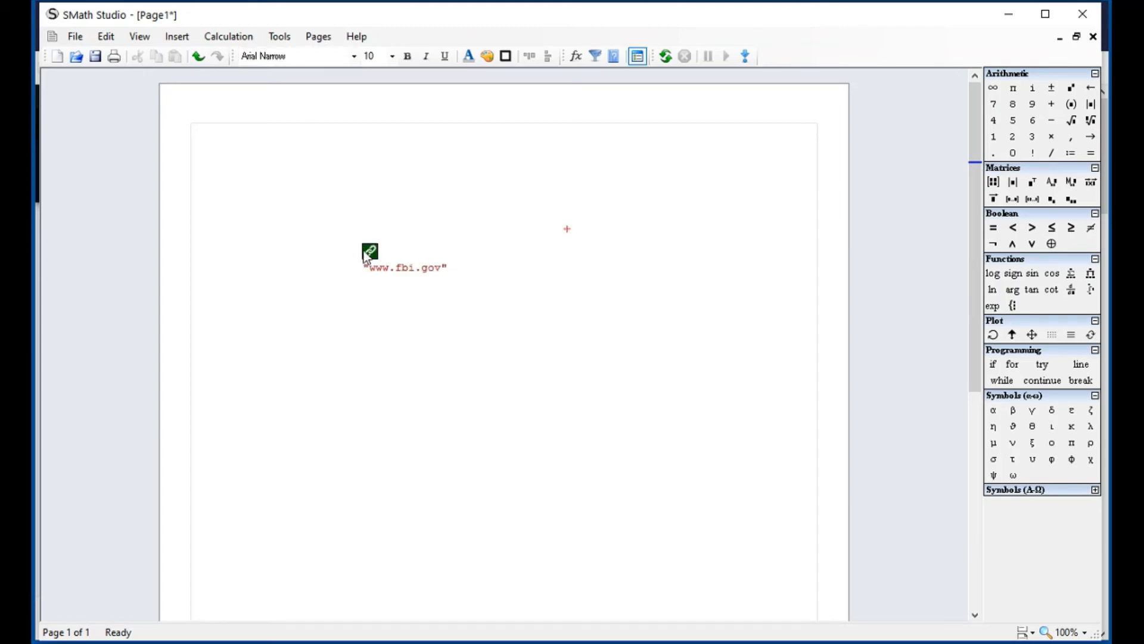
left_click(404, 266)
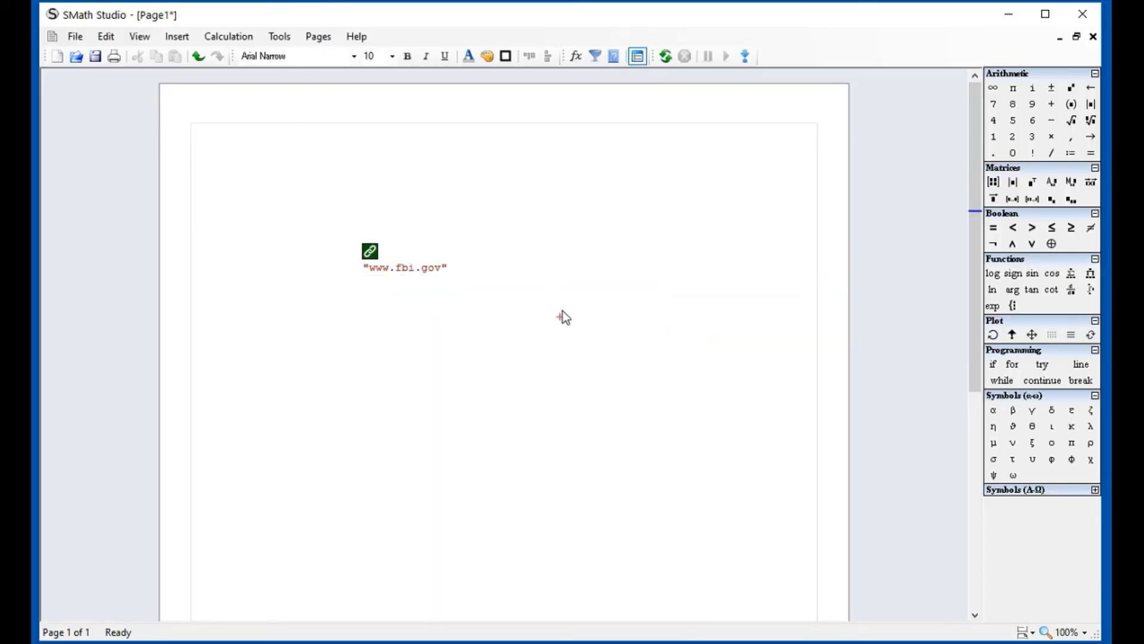
mouse_move(289, 51)
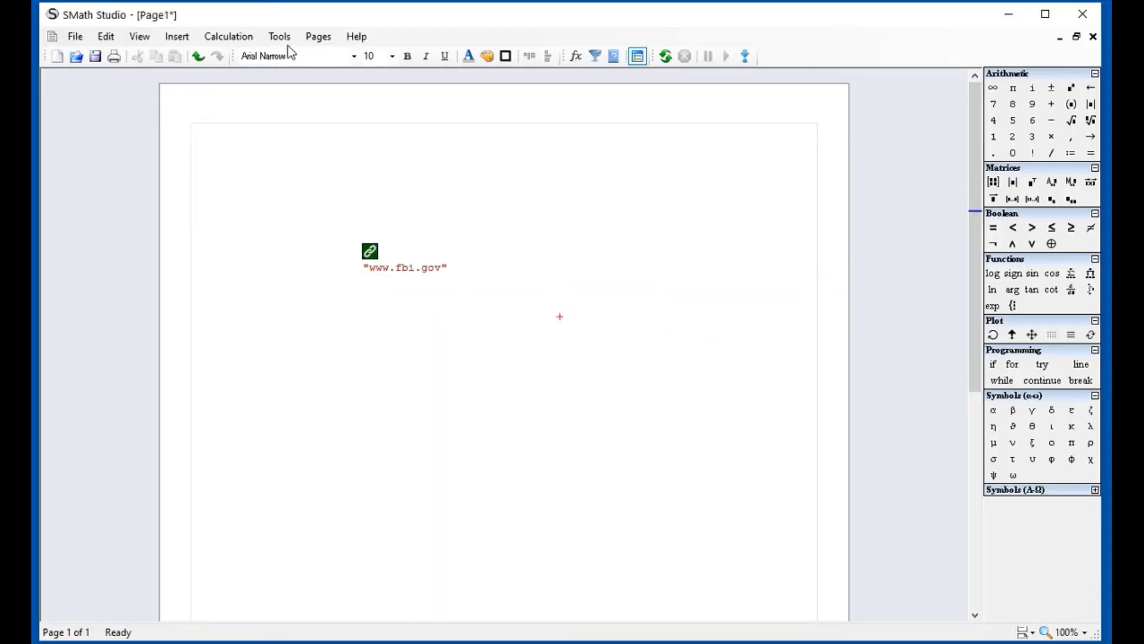
Step: In Tools > Plugins, delete the Hyperlink Region plugin, confirm with Yes and acknowledge the restart notice
left_click(279, 35)
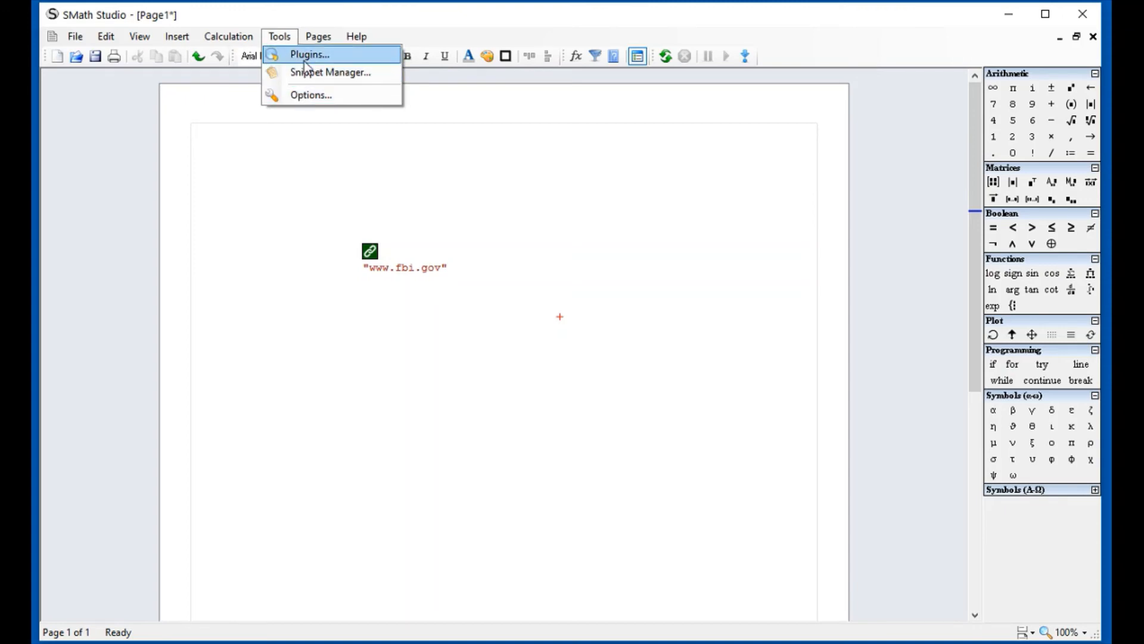
left_click(308, 54)
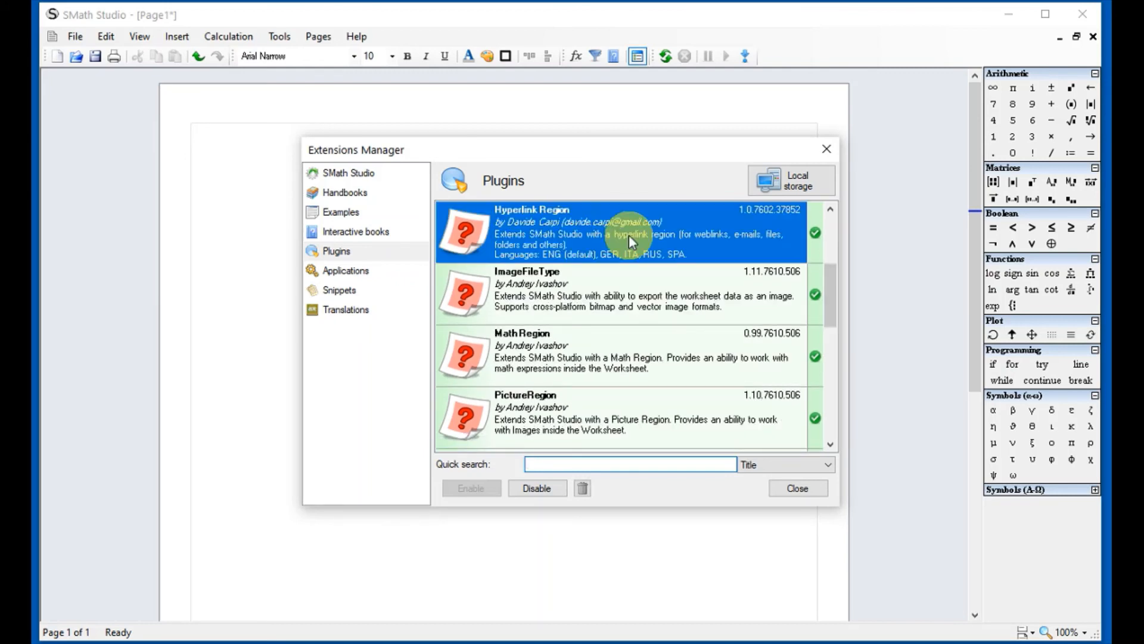
left_click(583, 488)
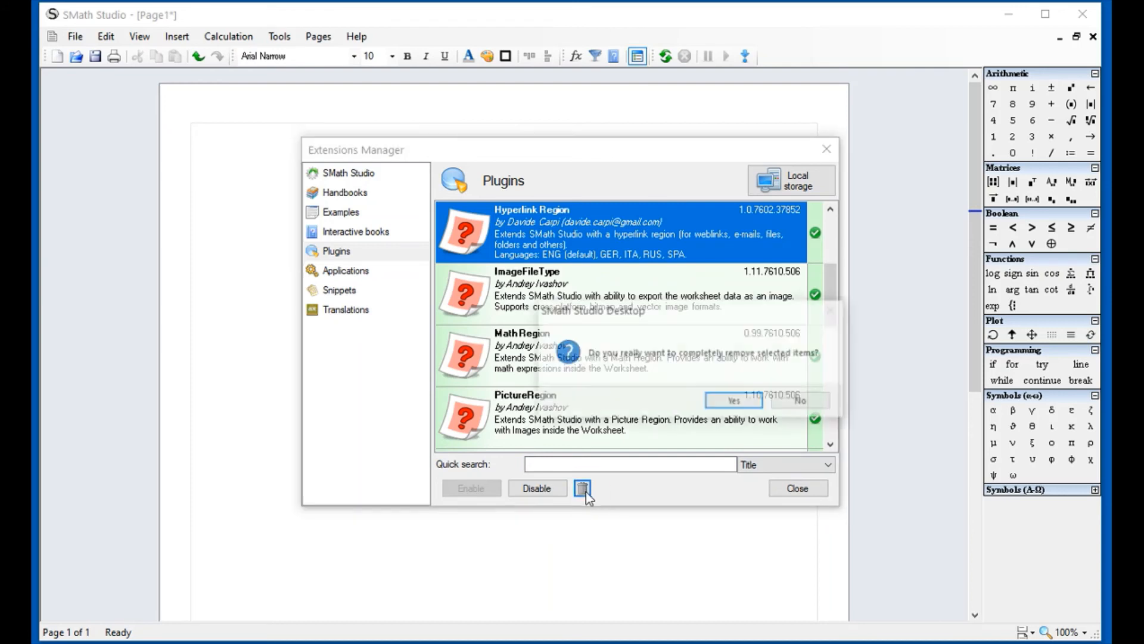
left_click(733, 400)
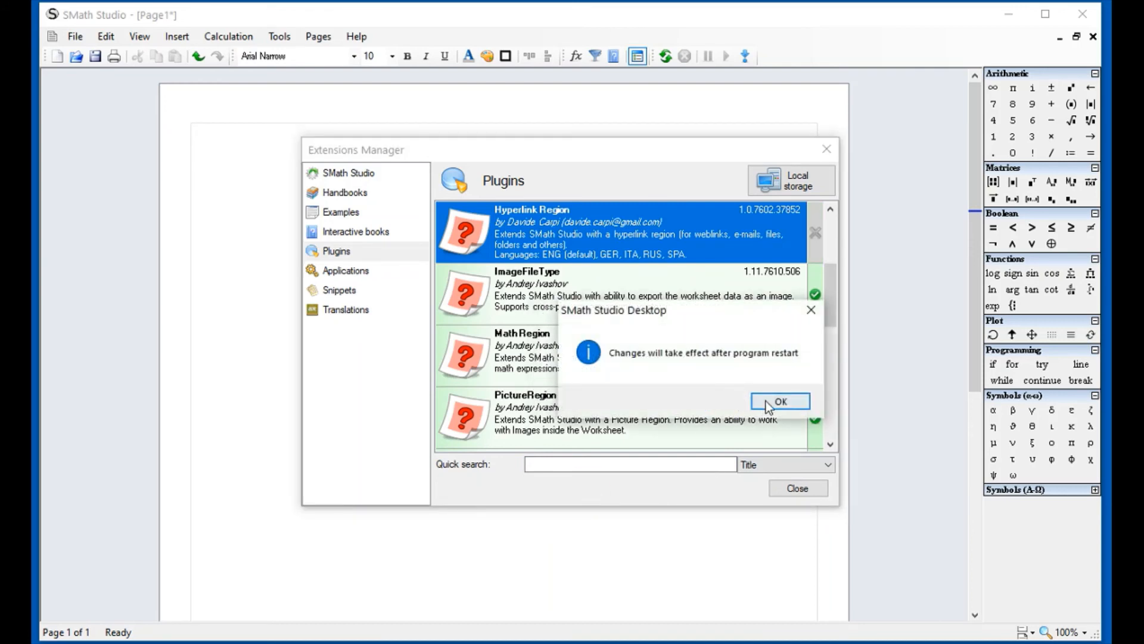
left_click(780, 401)
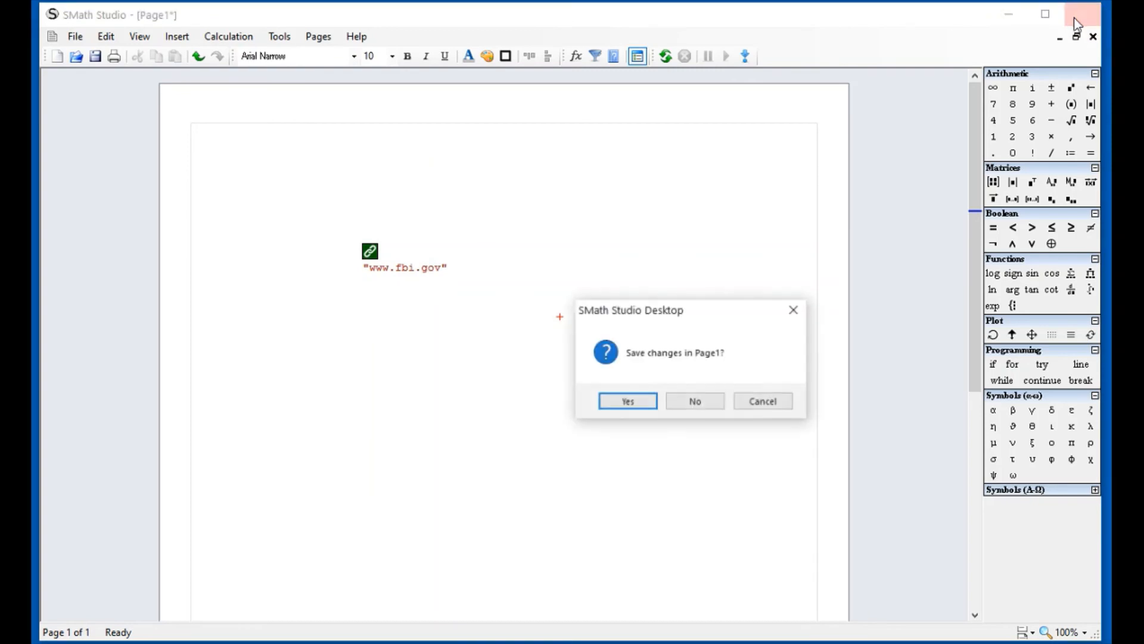
Step: Quit without saving, restart, verify Hyperlink Region is gone from Plugins, and check the Insert menu
left_click(693, 400)
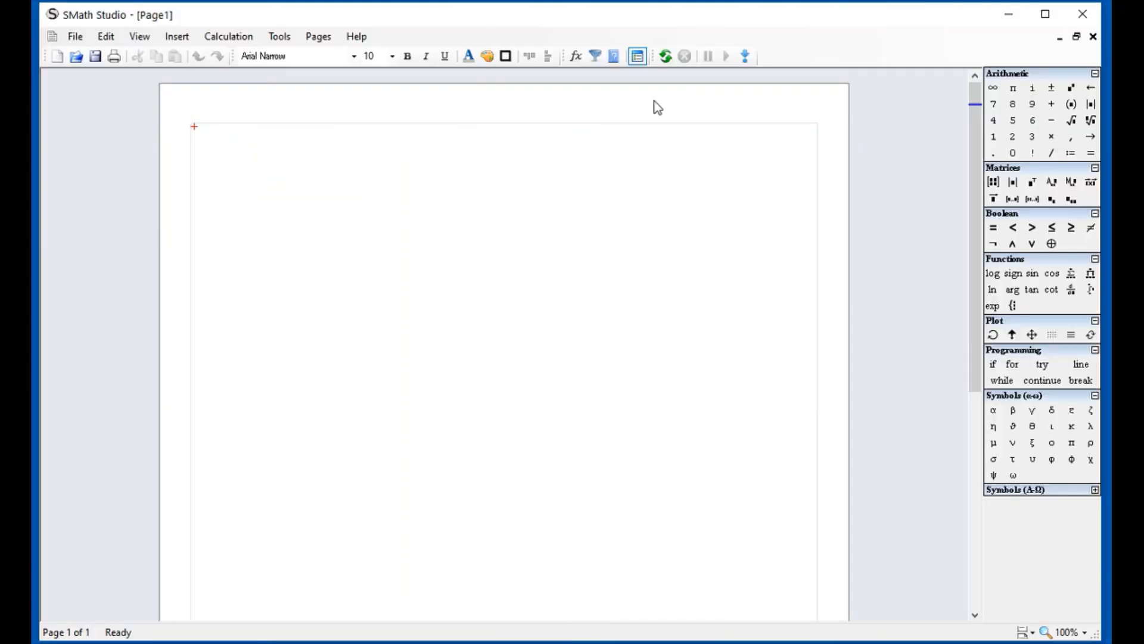
left_click(279, 35)
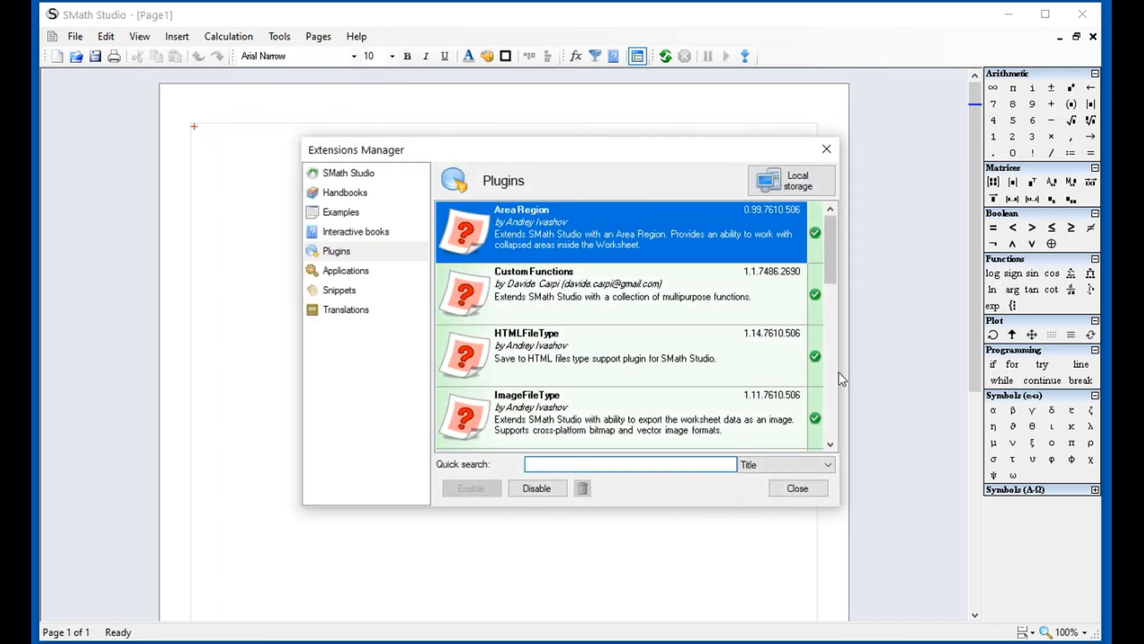
scroll("down", 3)
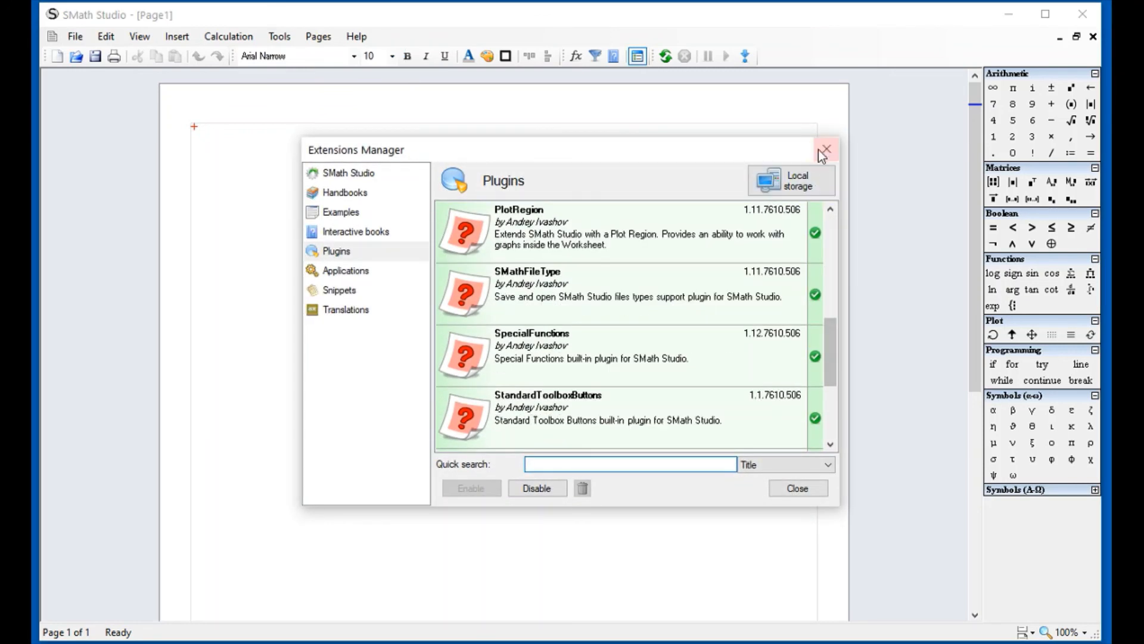
left_click(176, 36)
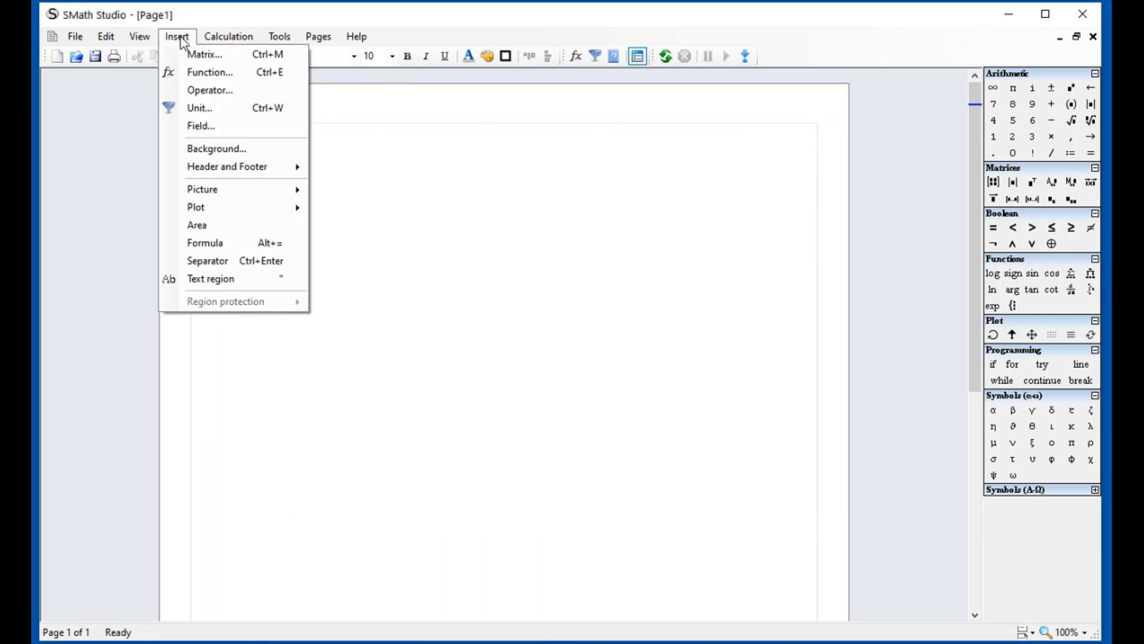
left_click(467, 294)
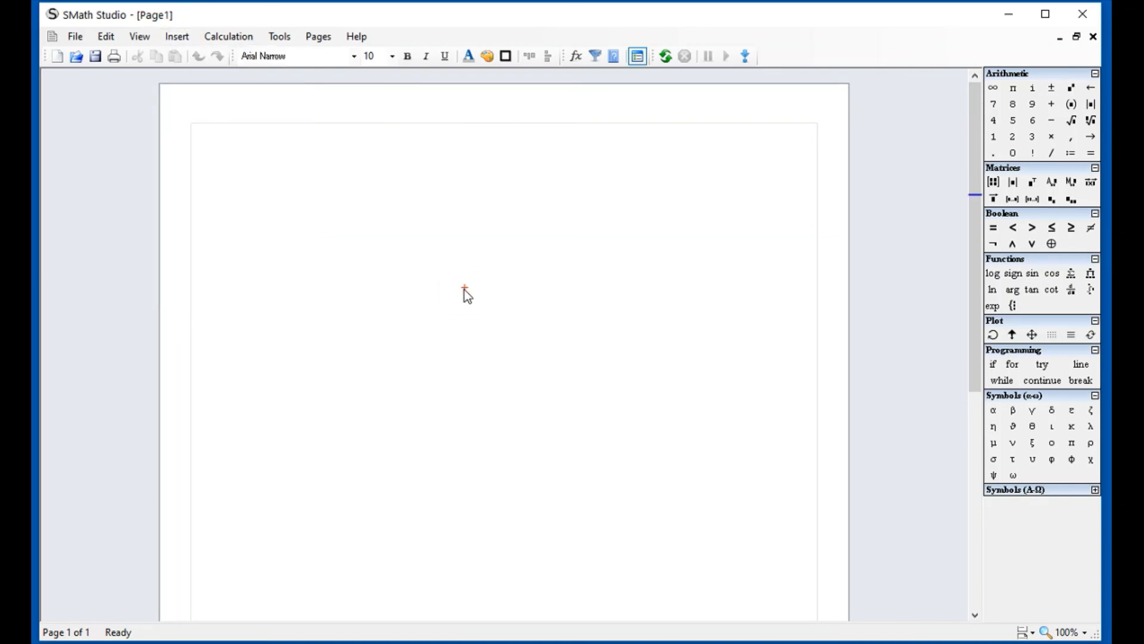
mouse_move(467, 296)
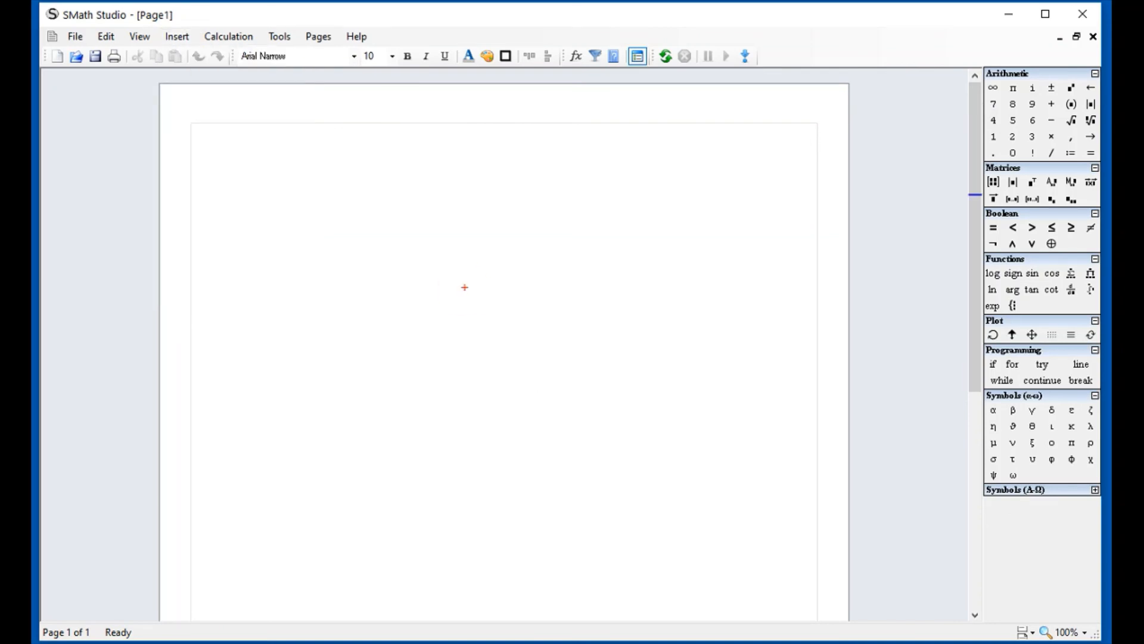